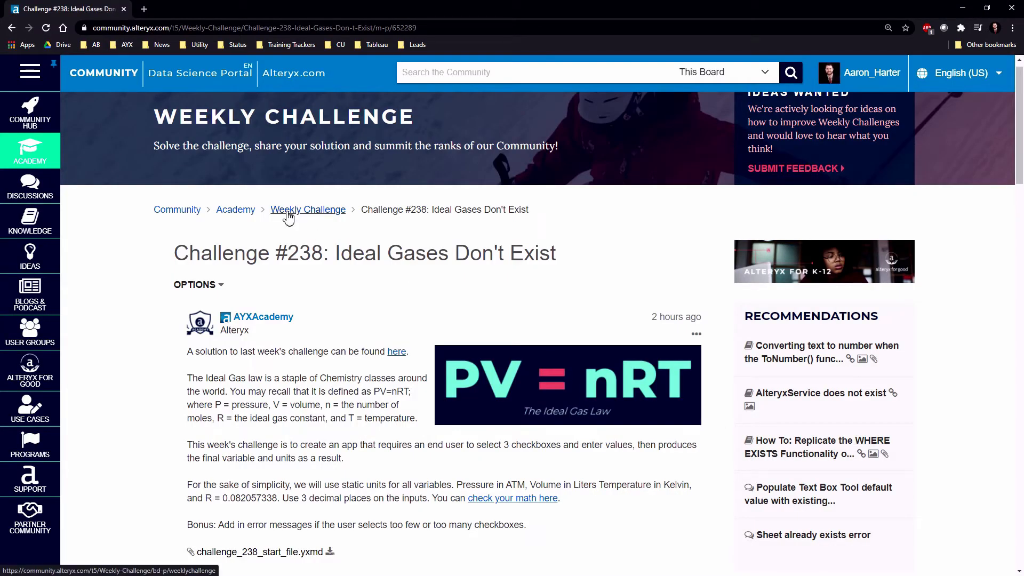
Step: Follow a link on the Challenge #238 'Ideal Gases Don't Exist' community page
{"action": "left_click", "coordinate": [235, 209]}
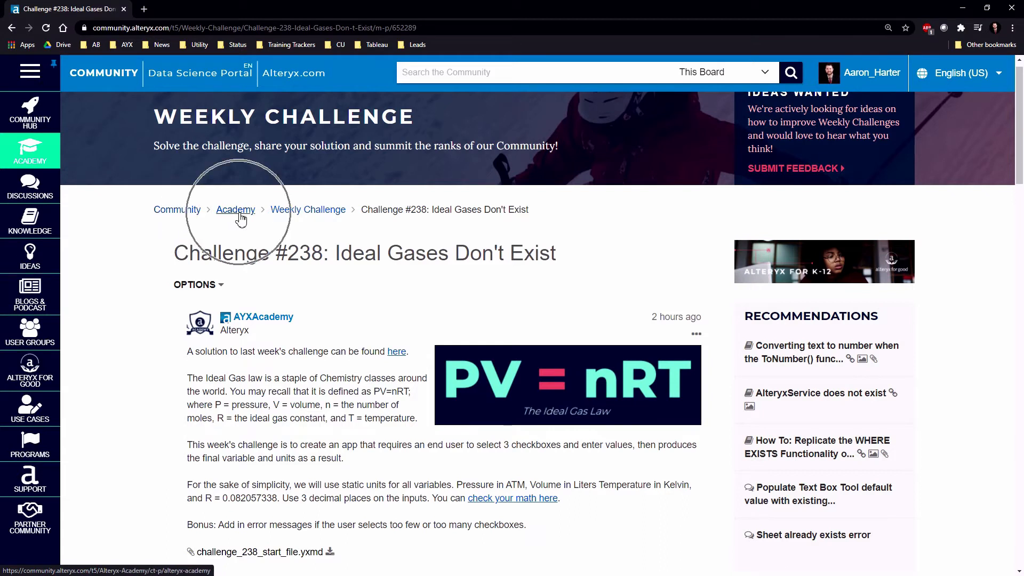
{"action": "mouse_move", "coordinate": [308, 215]}
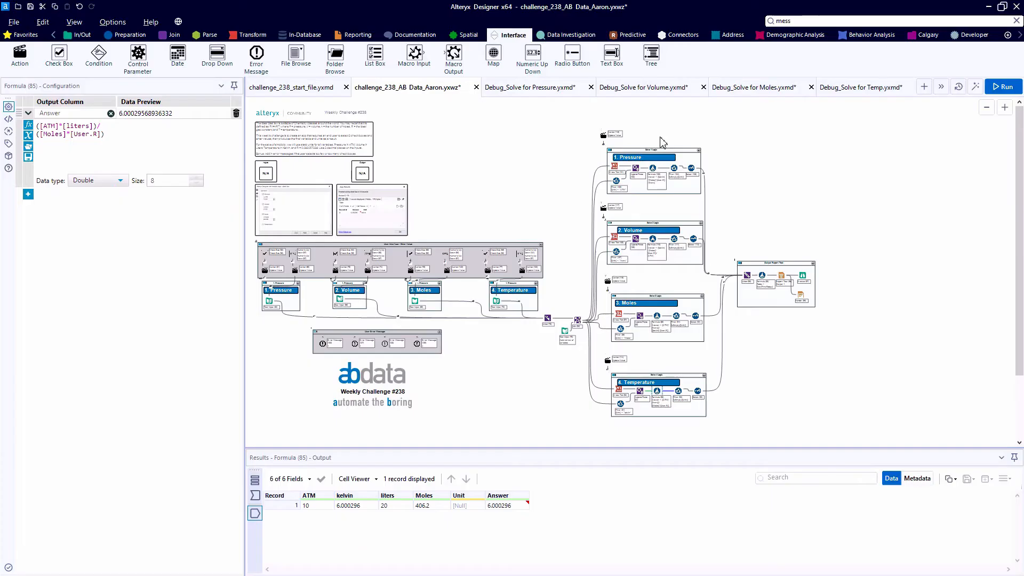
Step: Switch to the challenge_238_start_file workflow to run the ideal gas app
{"action": "left_click", "coordinate": [291, 88]}
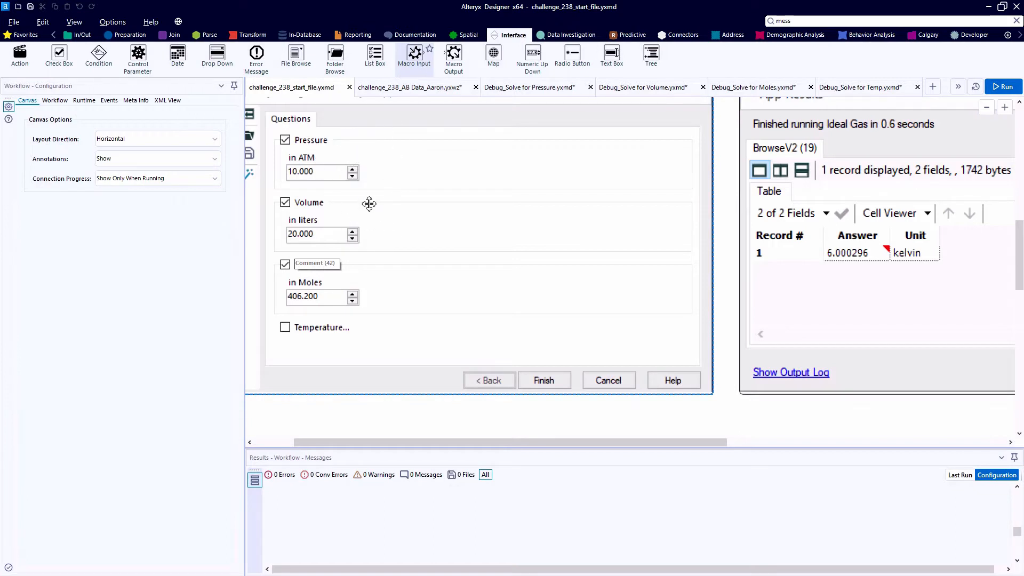
{"action": "mouse_move", "coordinate": [377, 282]}
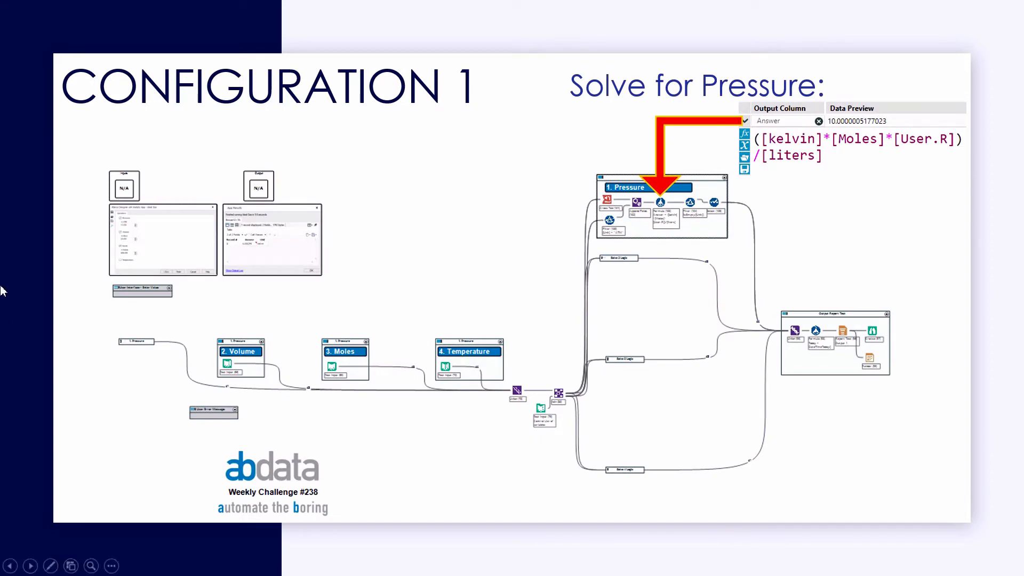
{"action": "mouse_move", "coordinate": [132, 348]}
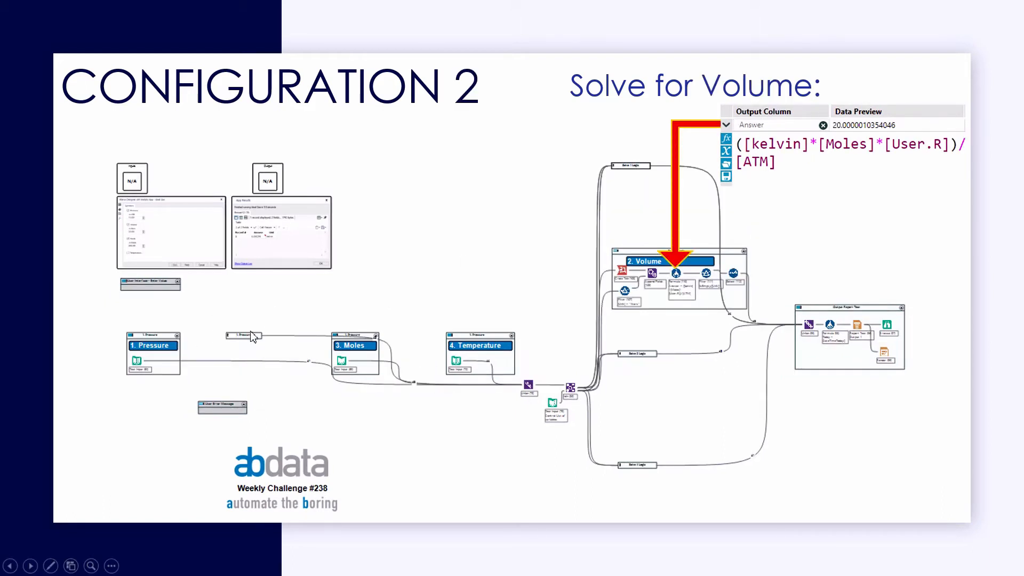
{"action": "mouse_move", "coordinate": [551, 293]}
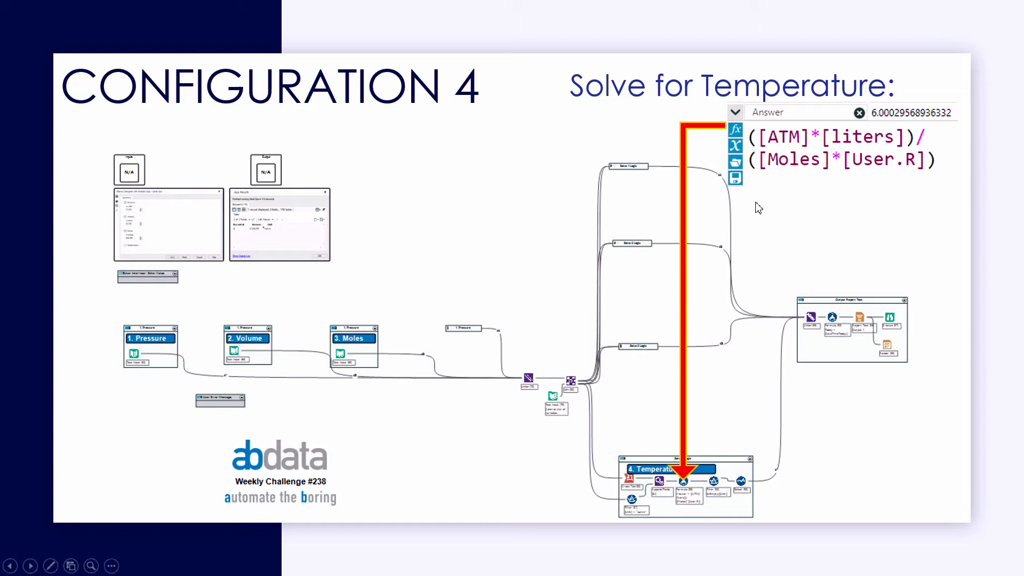
{"action": "mouse_move", "coordinate": [719, 128]}
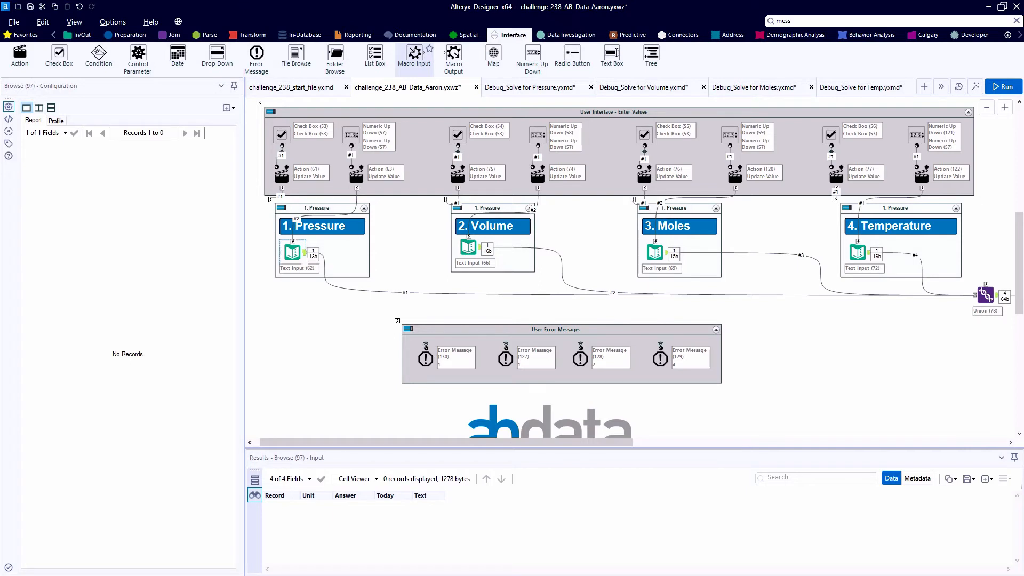
Step: Inspect the 10 ATM and 6.000296 kelvin inputs and the Union's four combined records
{"action": "left_click", "coordinate": [291, 252]}
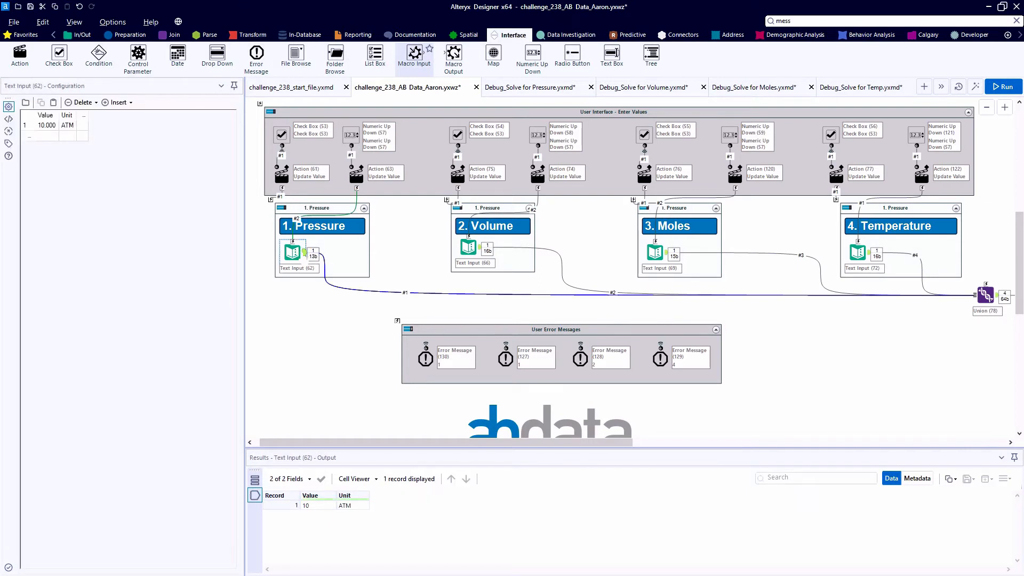
{"action": "mouse_move", "coordinate": [442, 256]}
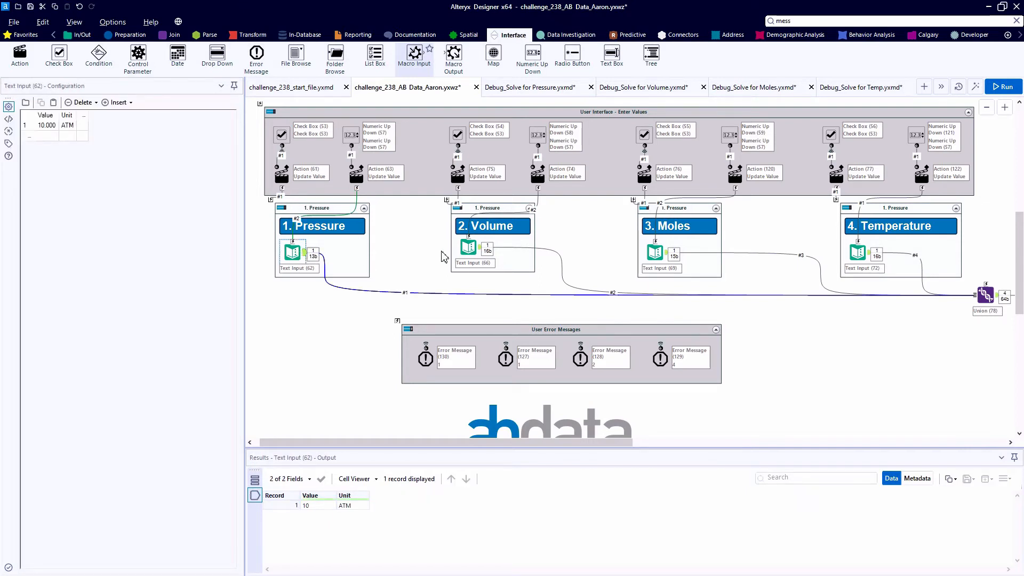
{"action": "left_click", "coordinate": [467, 246]}
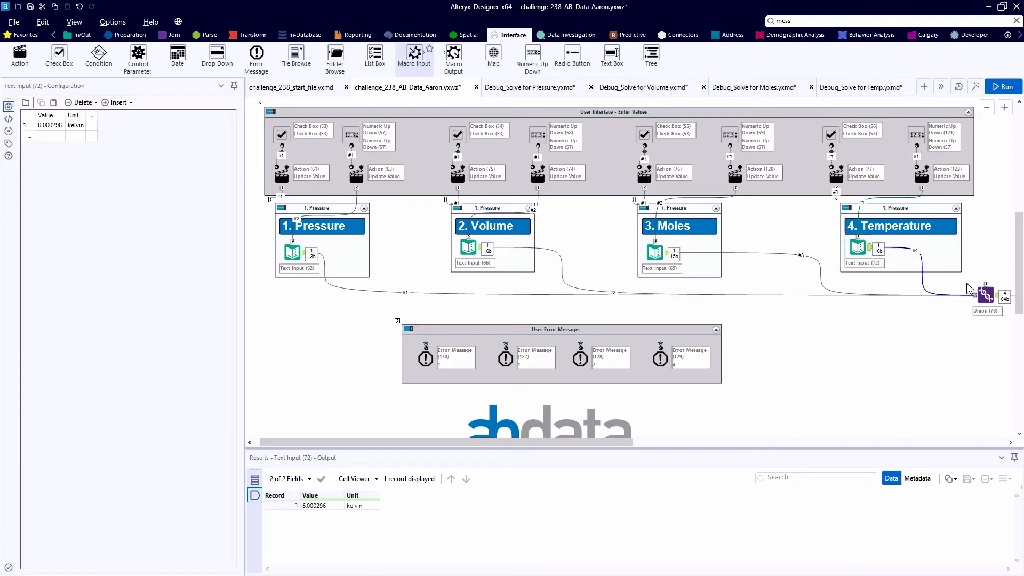
{"action": "left_click", "coordinate": [986, 297]}
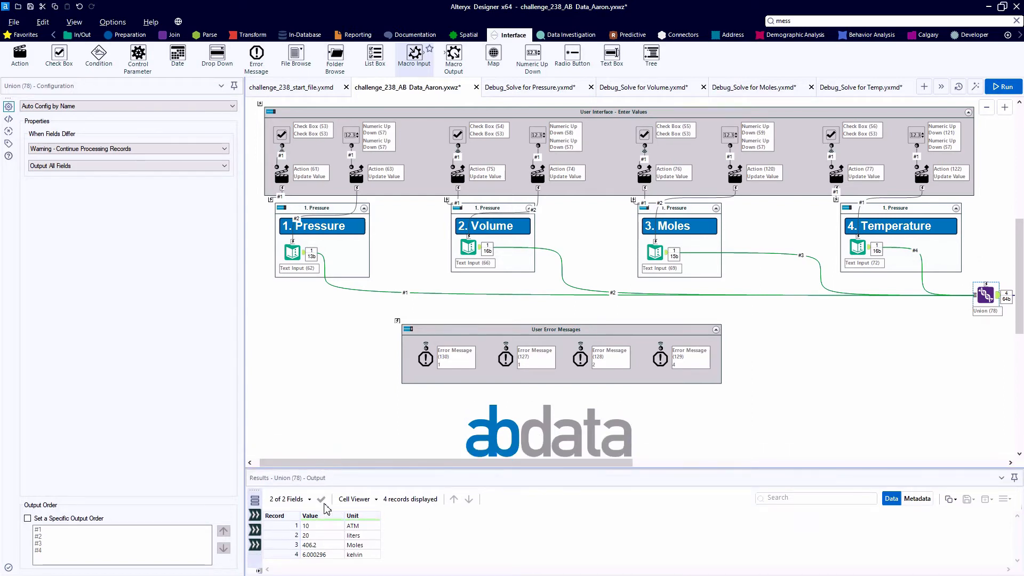
{"action": "left_click", "coordinate": [315, 535]}
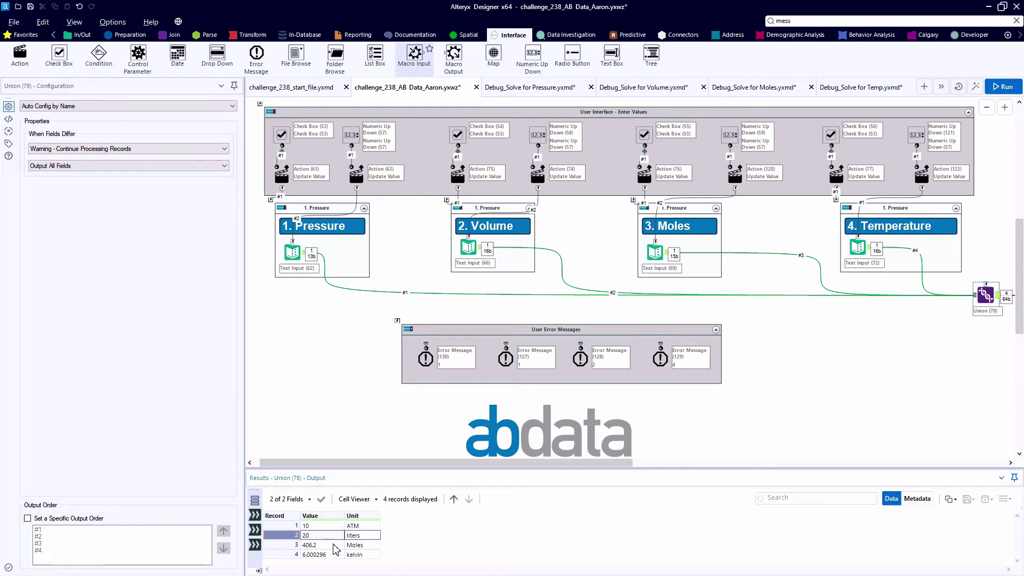
{"action": "left_click", "coordinate": [322, 554]}
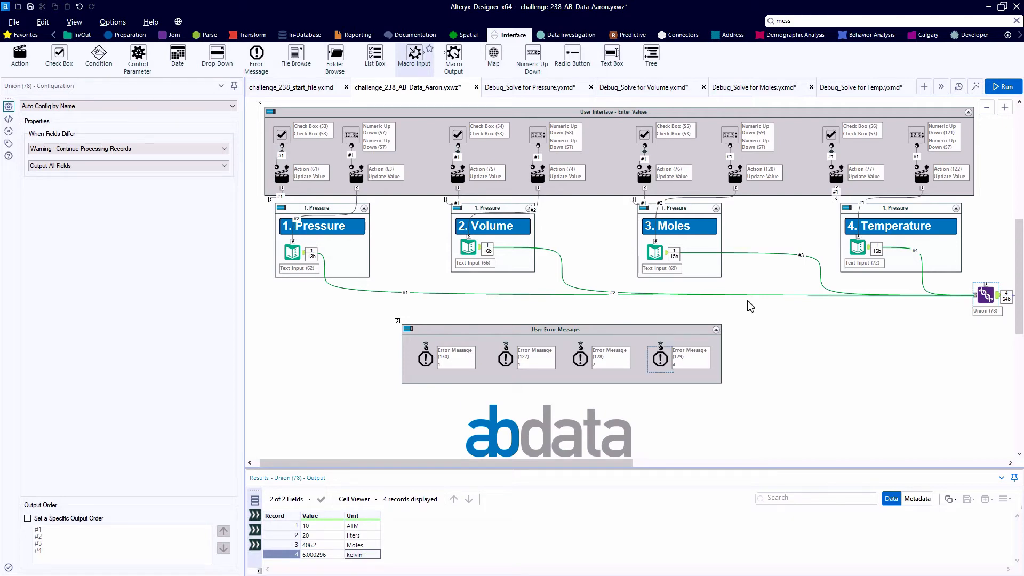
Step: Disable the Temperature then Pressure containers, confirm Union drops to three records, and restore them
{"action": "left_click", "coordinate": [1003, 87]}
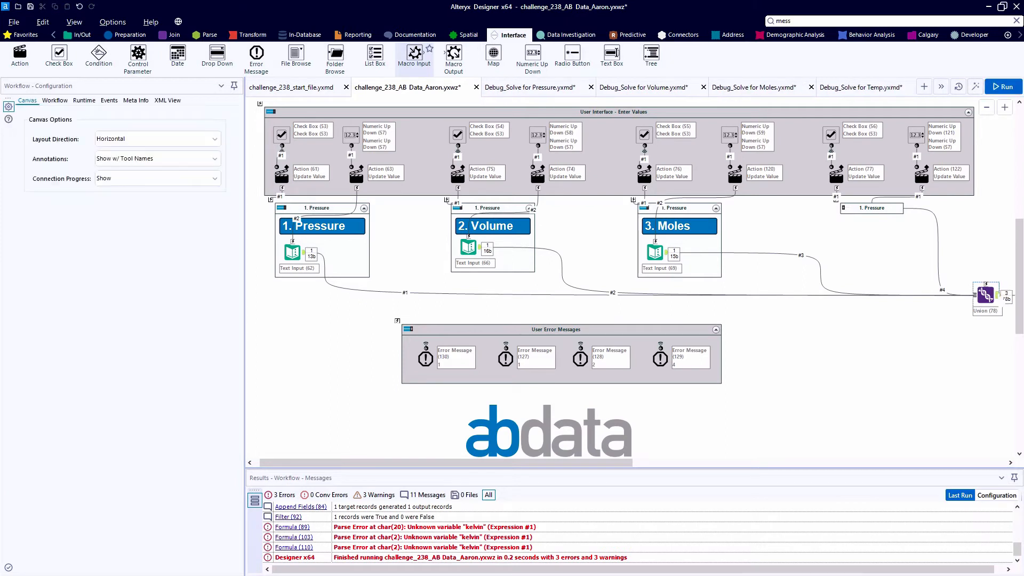
{"action": "left_click", "coordinate": [985, 294]}
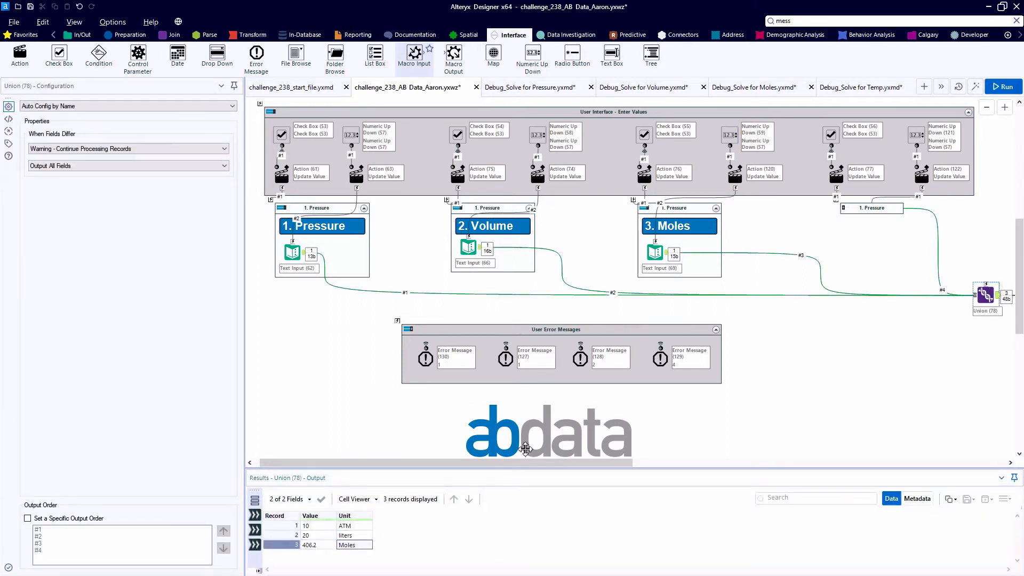
{"action": "left_click", "coordinate": [1002, 87]}
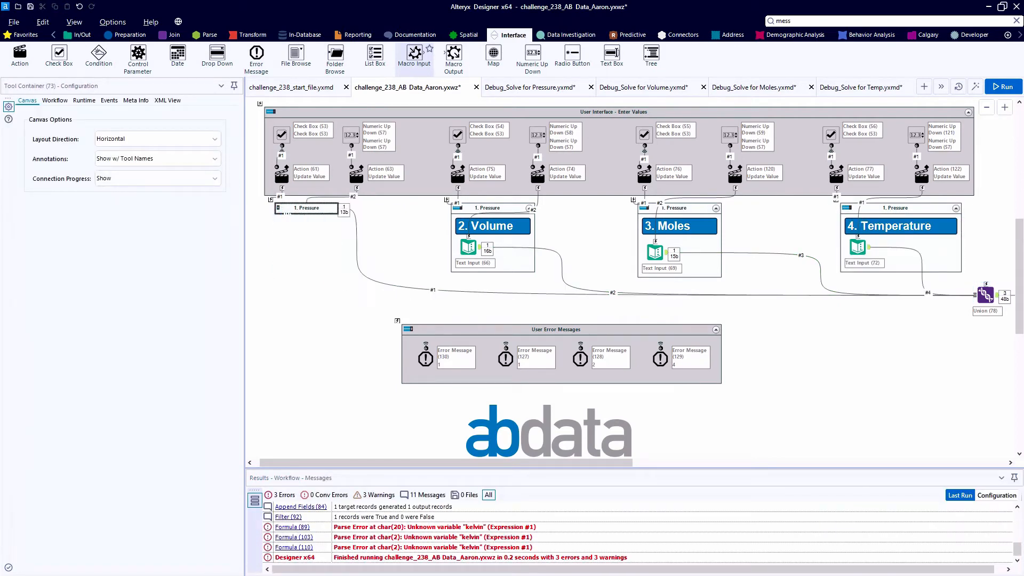
{"action": "left_click", "coordinate": [1004, 86]}
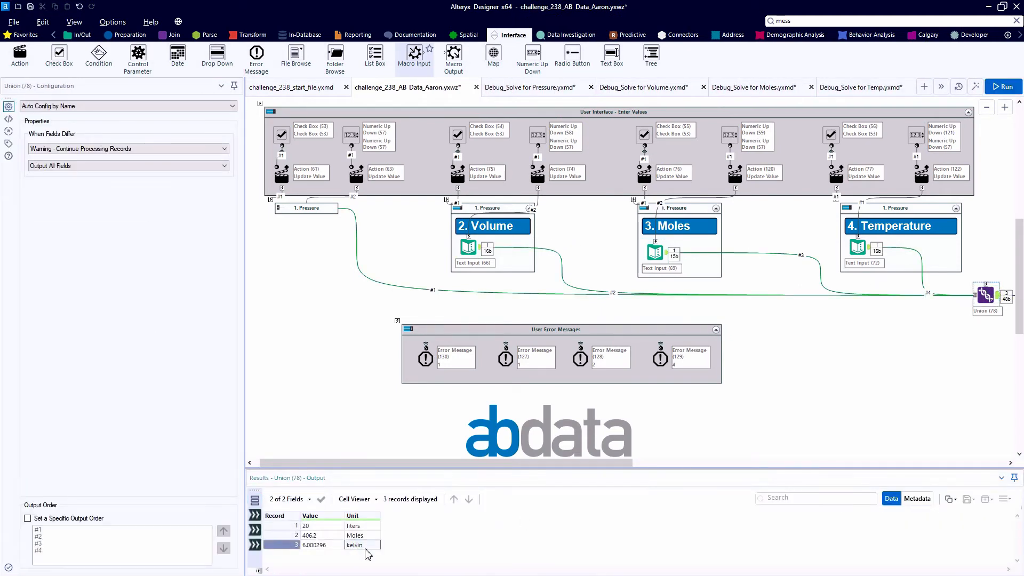
{"action": "mouse_move", "coordinate": [281, 211]}
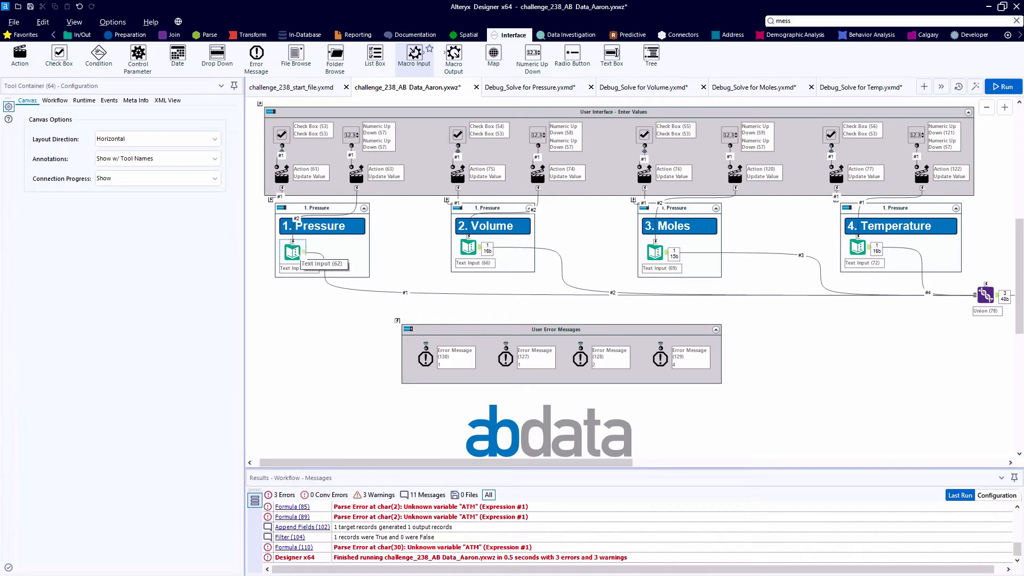
{"action": "left_click", "coordinate": [281, 173]}
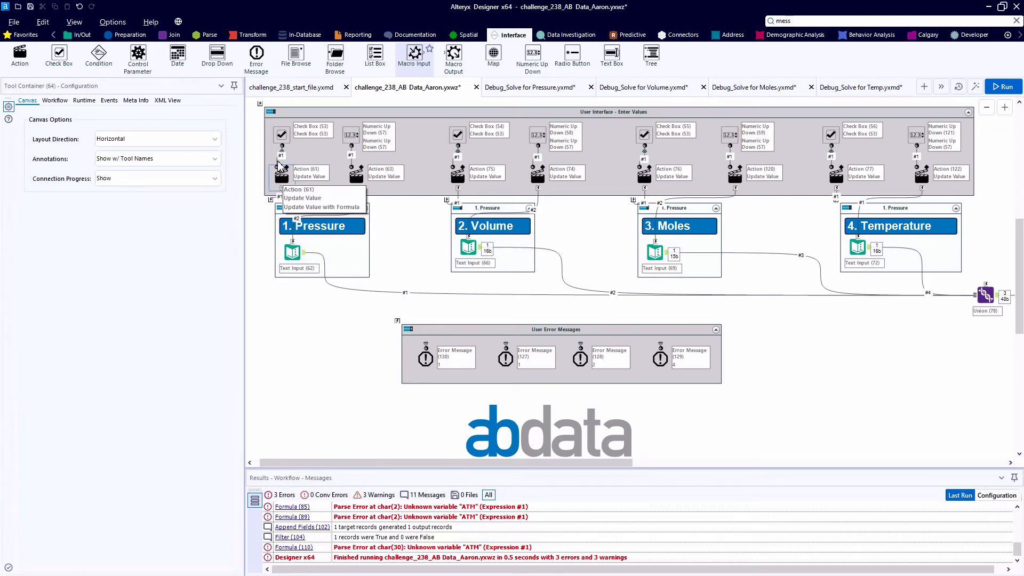
{"action": "left_click", "coordinate": [282, 135]}
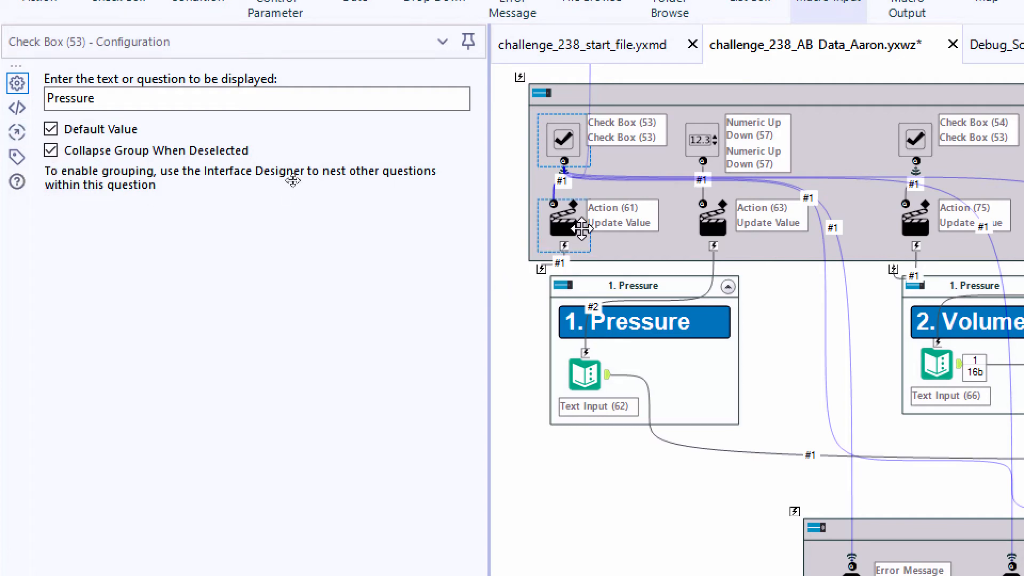
{"action": "left_click", "coordinate": [562, 219]}
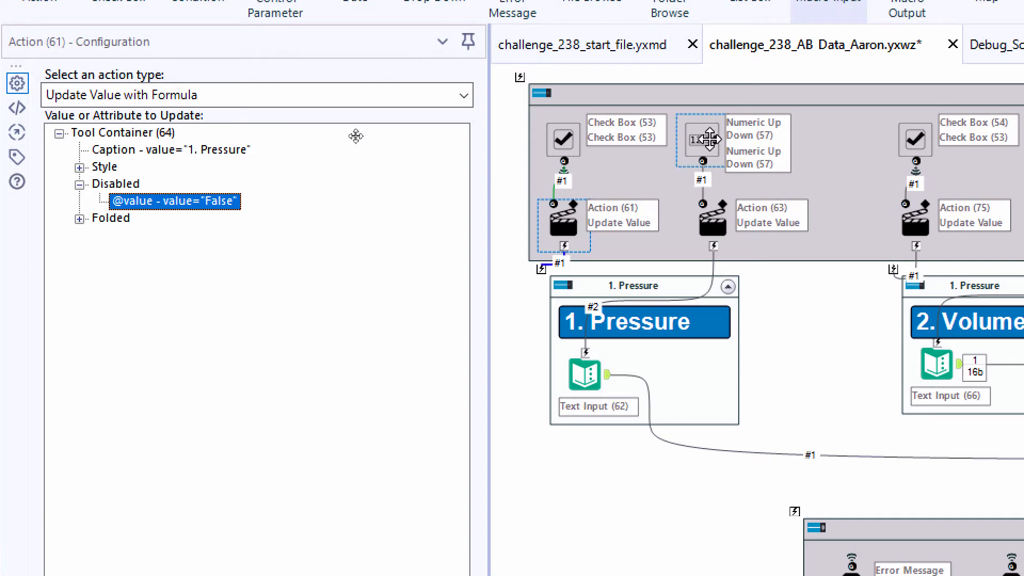
{"action": "left_click", "coordinate": [703, 141]}
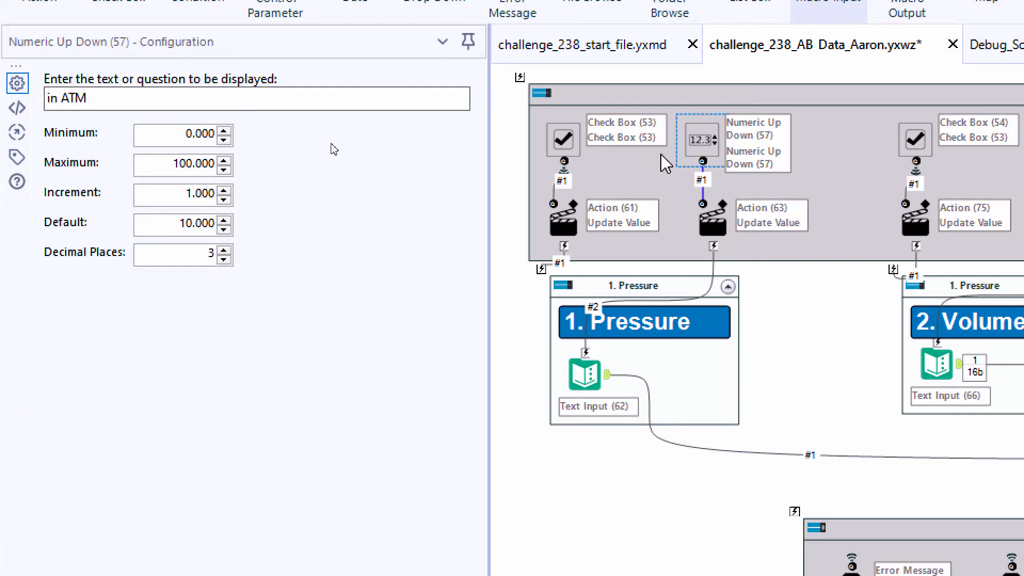
{"action": "left_click", "coordinate": [713, 219]}
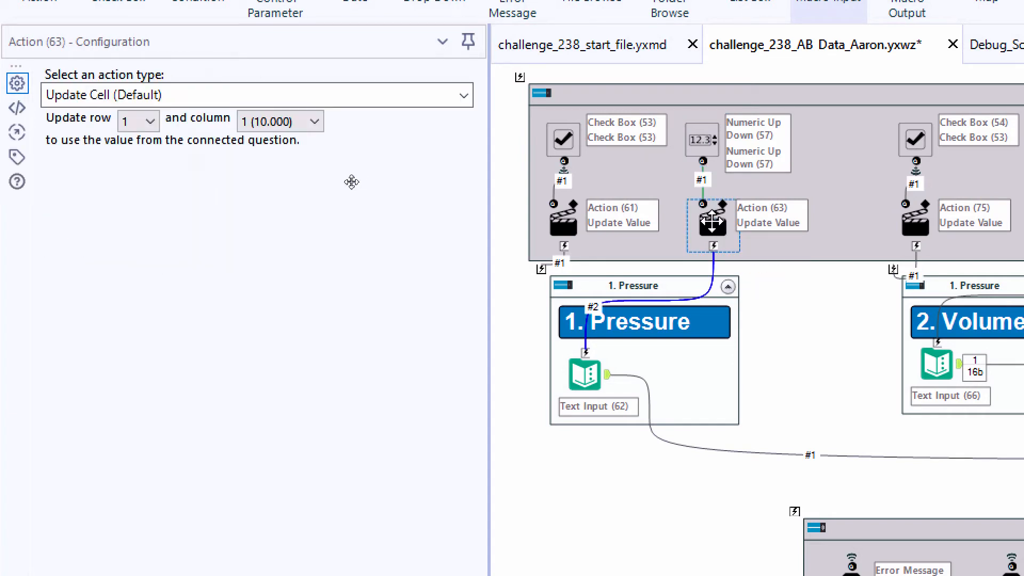
{"action": "left_click", "coordinate": [586, 374]}
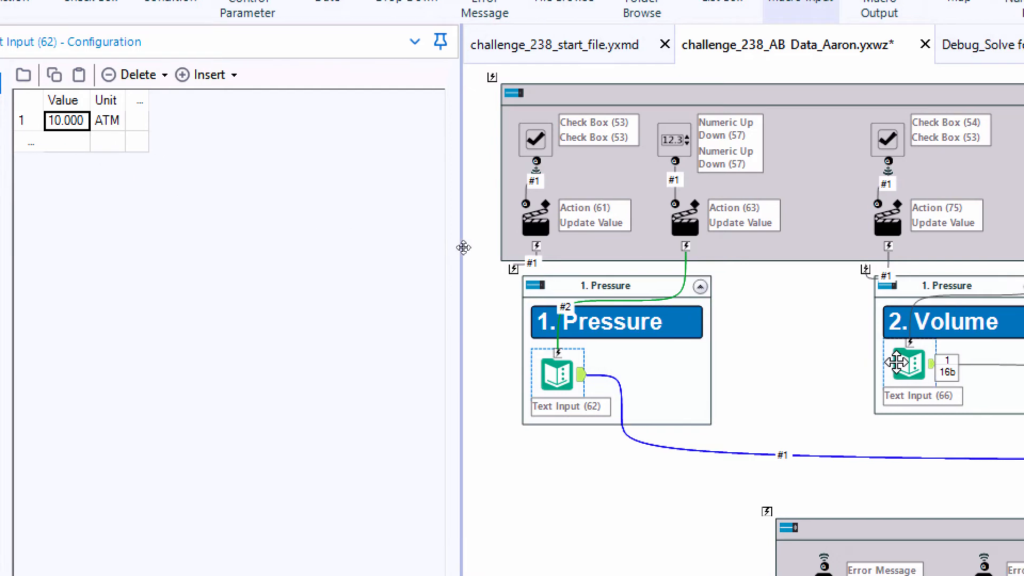
{"action": "left_click", "coordinate": [913, 364]}
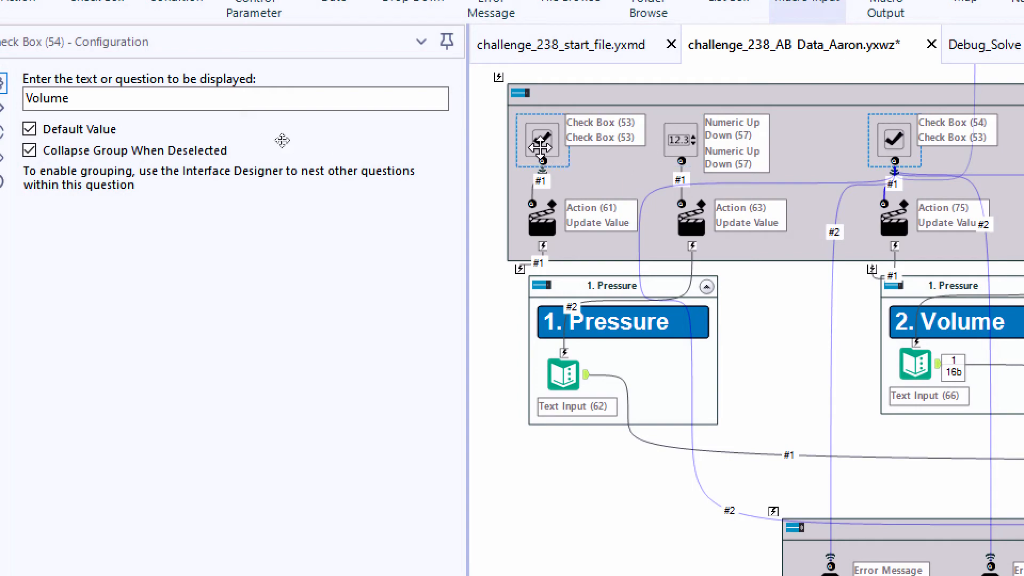
{"action": "left_click", "coordinate": [541, 141]}
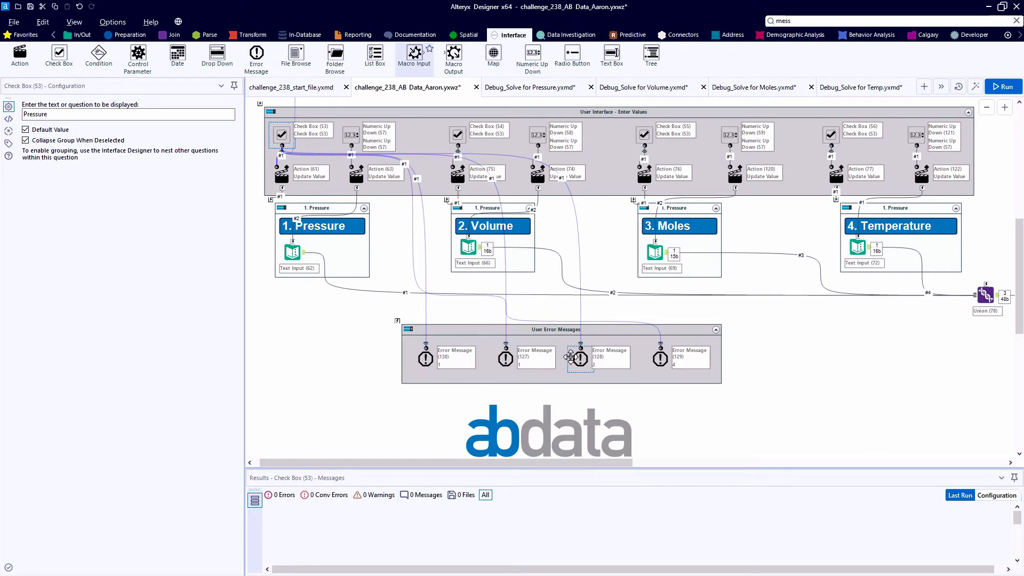
{"action": "mouse_move", "coordinate": [660, 356]}
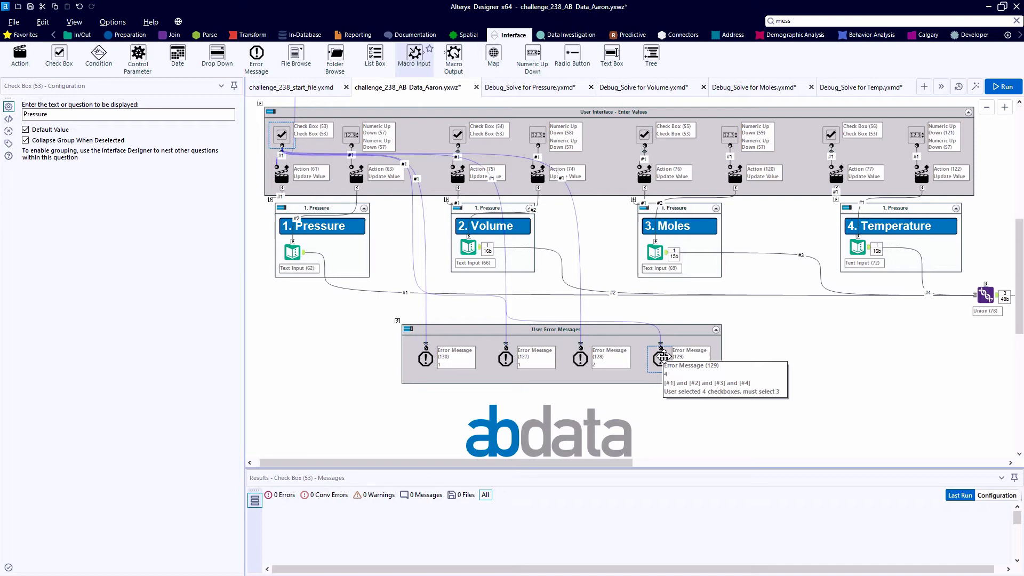
{"action": "mouse_move", "coordinate": [444, 362]}
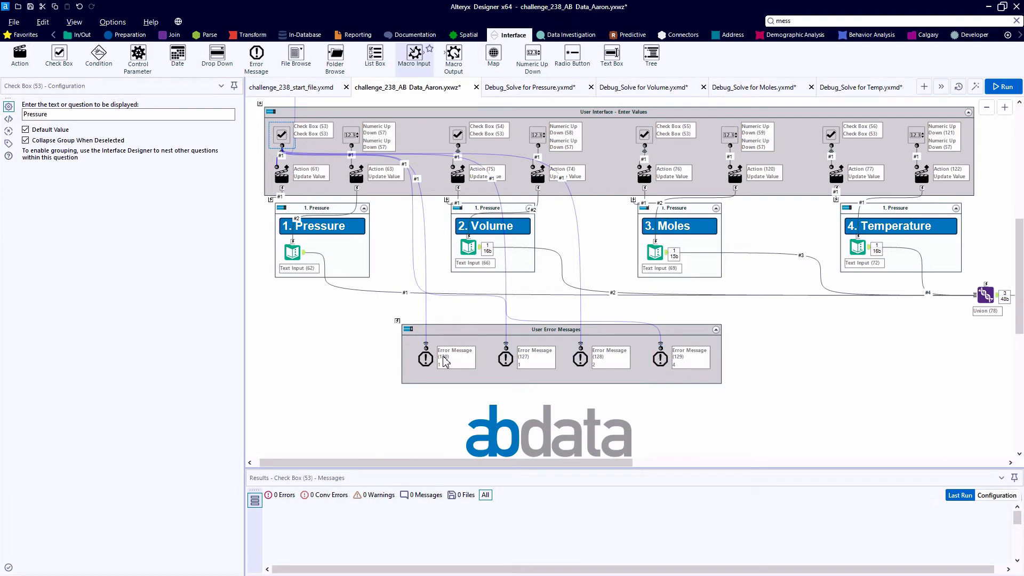
Step: Select the zero-checkbox Error Message (130) and launch the workflow as an analytic app
{"action": "left_click", "coordinate": [426, 357]}
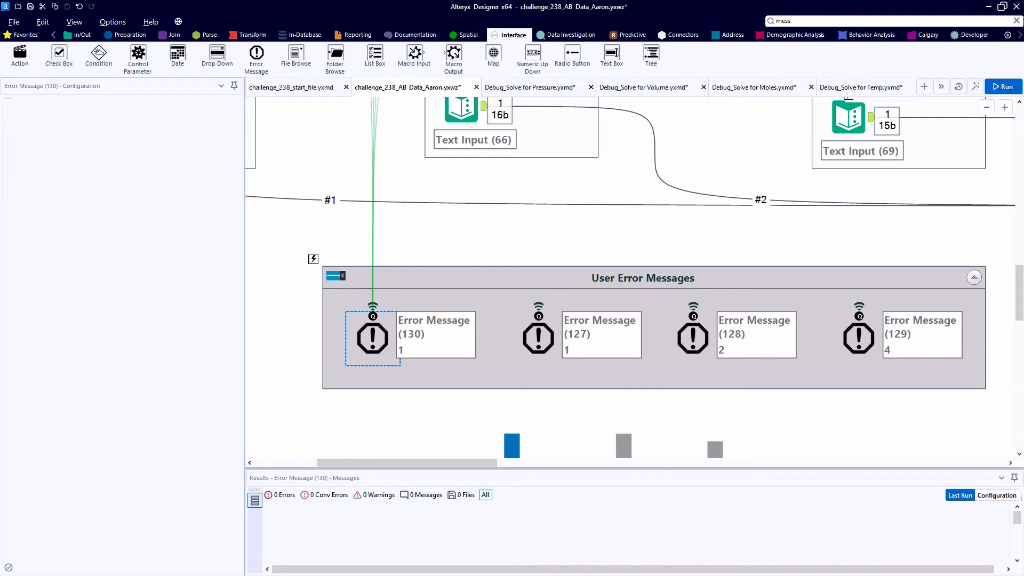
{"action": "left_click", "coordinate": [1003, 86]}
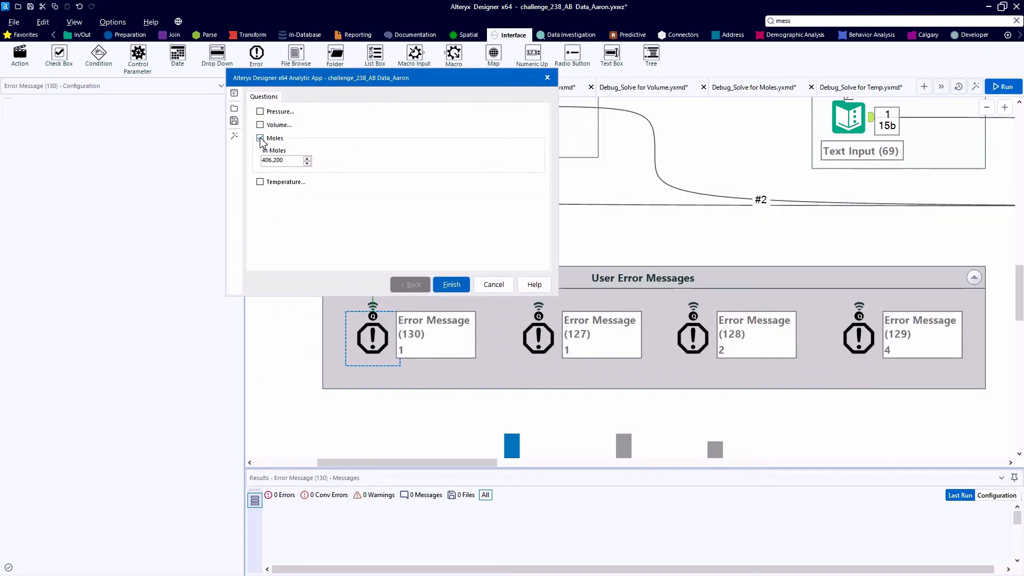
Step: Finish the app with 0, 1, 2 and 4 variables checked, dismissing each checkbox-count error
{"action": "left_click", "coordinate": [260, 138]}
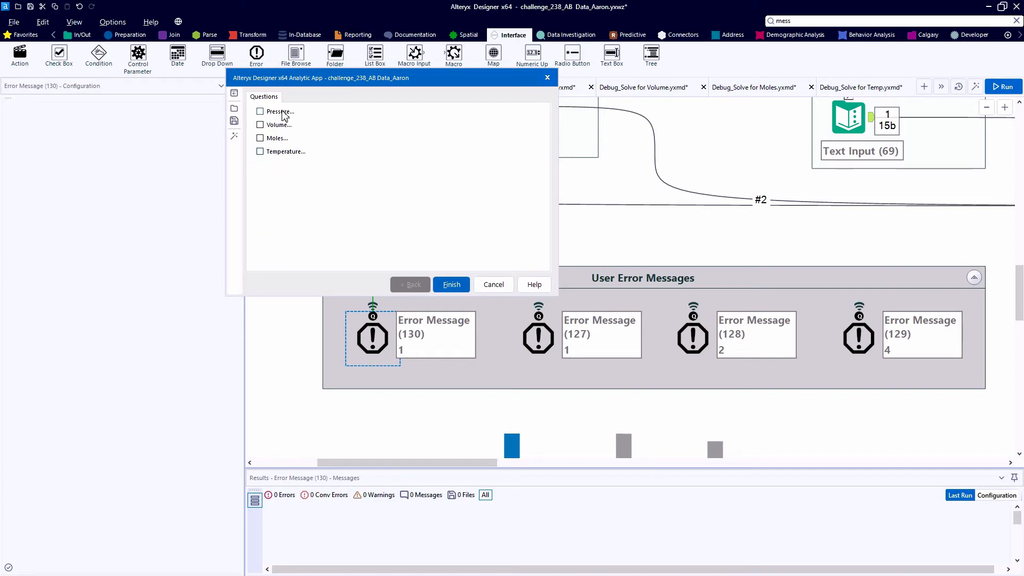
{"action": "left_click", "coordinate": [451, 284]}
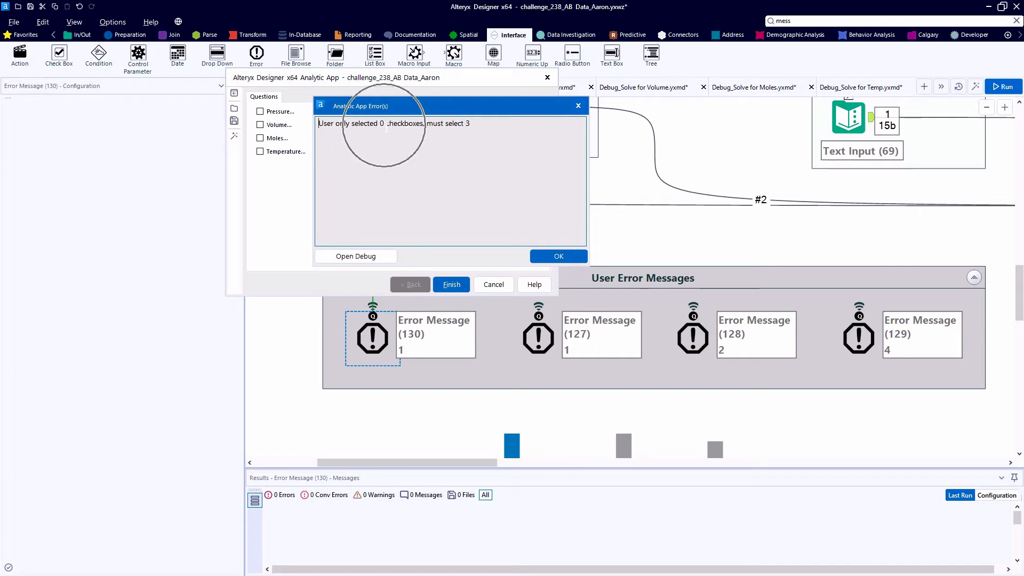
{"action": "mouse_move", "coordinate": [515, 116]}
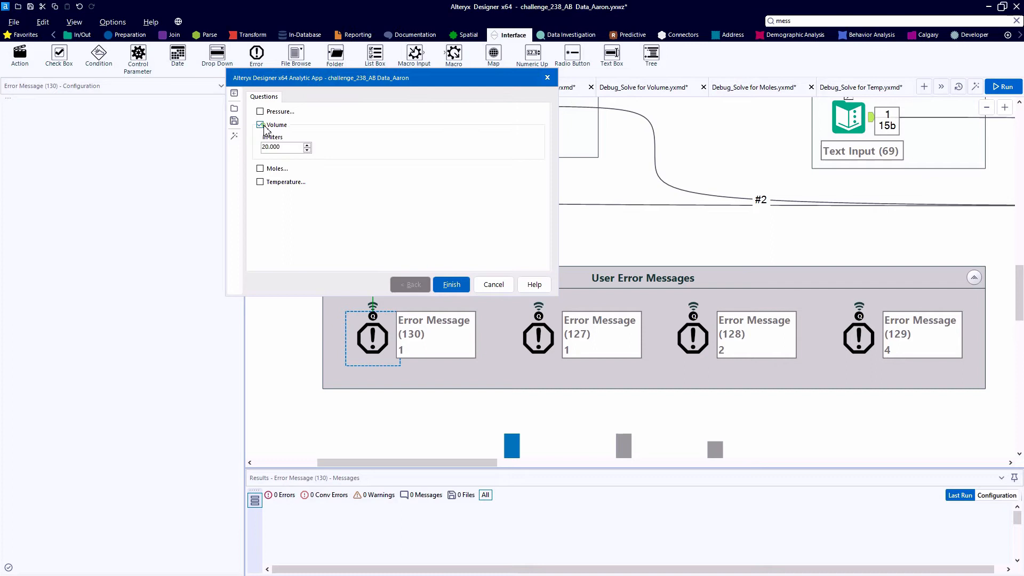
{"action": "left_click", "coordinate": [451, 284]}
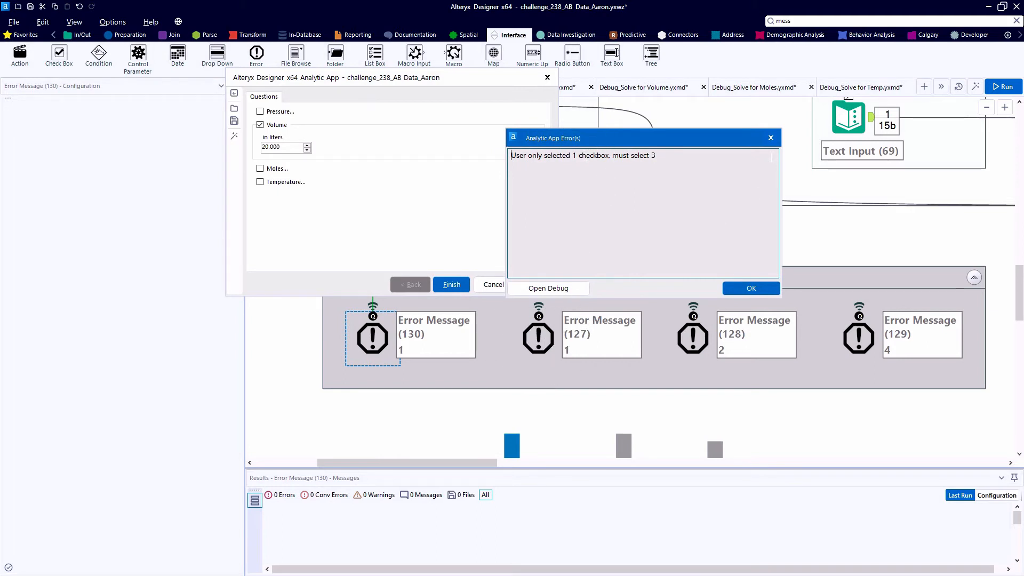
{"action": "left_click", "coordinate": [751, 288]}
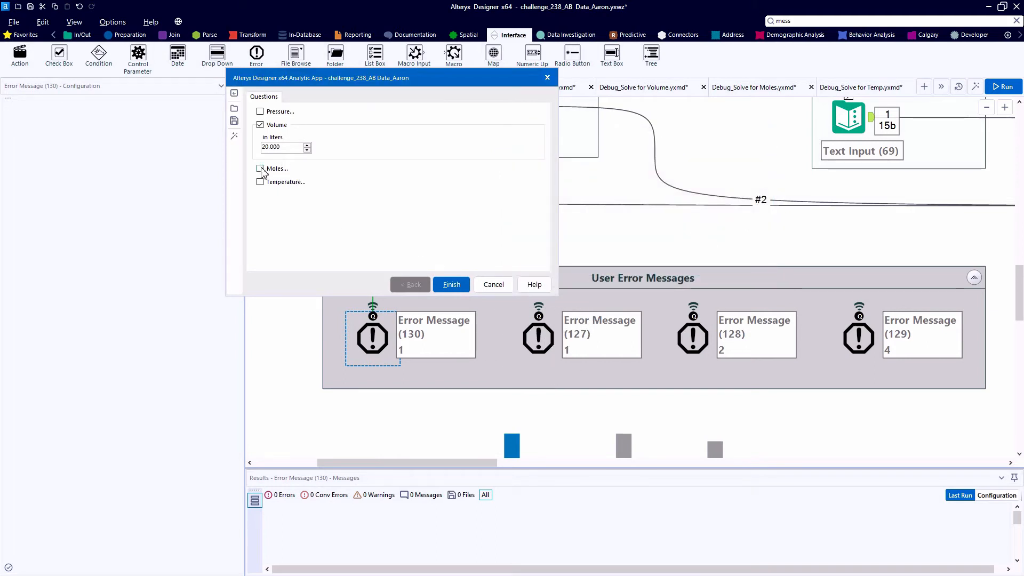
{"action": "left_click", "coordinate": [451, 284]}
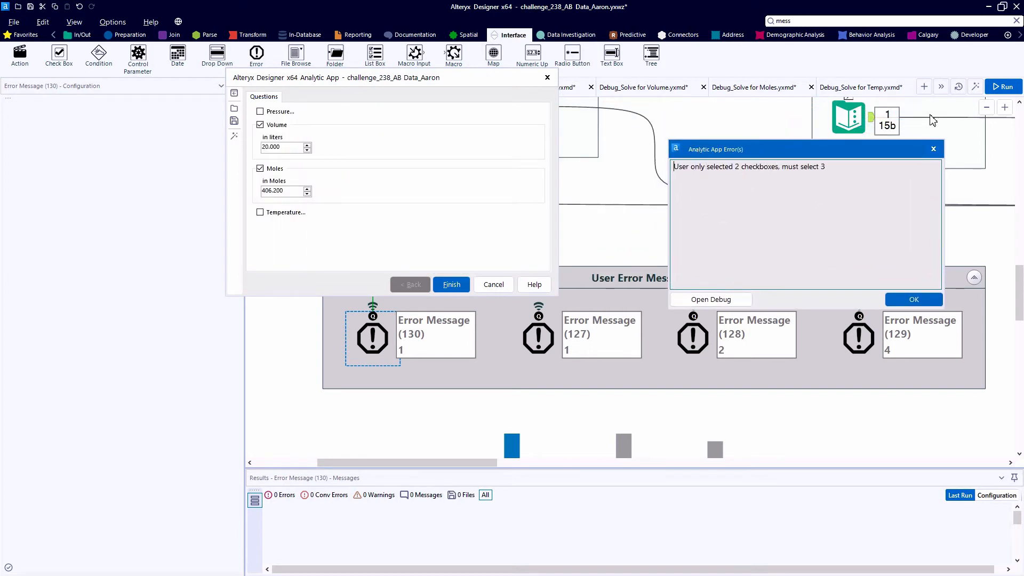
{"action": "left_click", "coordinate": [913, 299]}
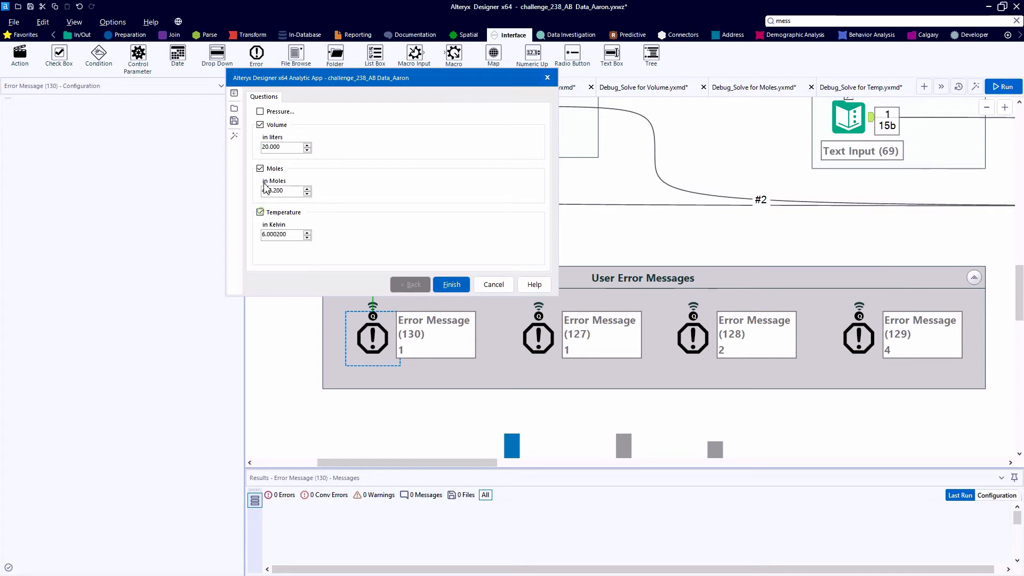
{"action": "left_click", "coordinate": [452, 284]}
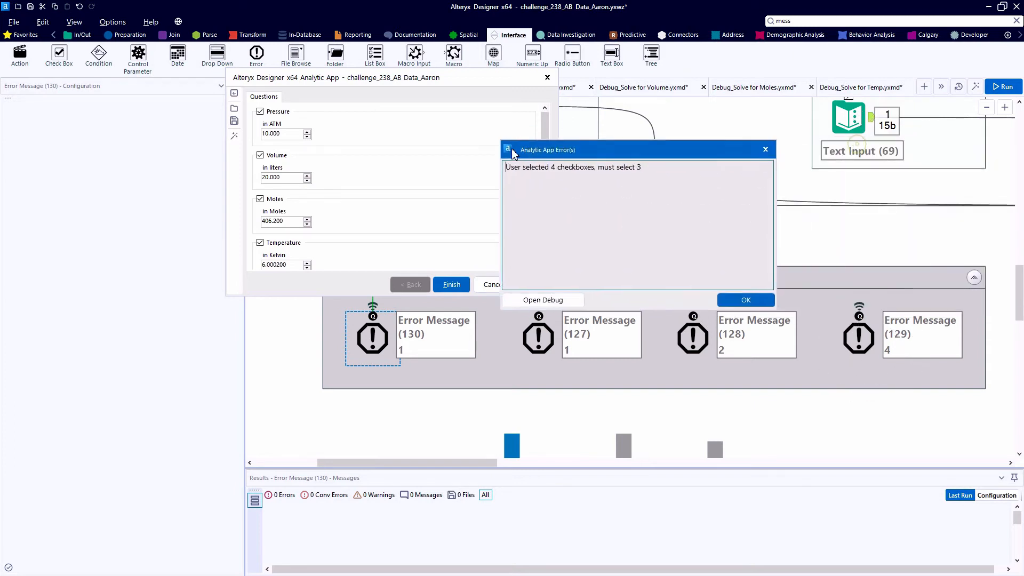
{"action": "left_click", "coordinate": [746, 300]}
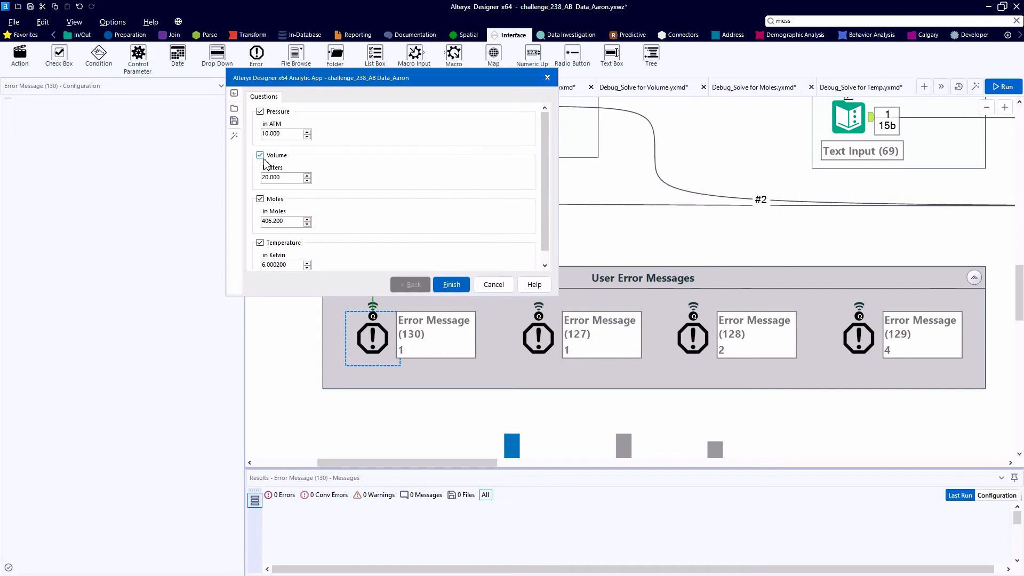
Step: Solve with Volume unchecked and view the report returning 19.999681 liters
{"action": "left_click", "coordinate": [259, 155]}
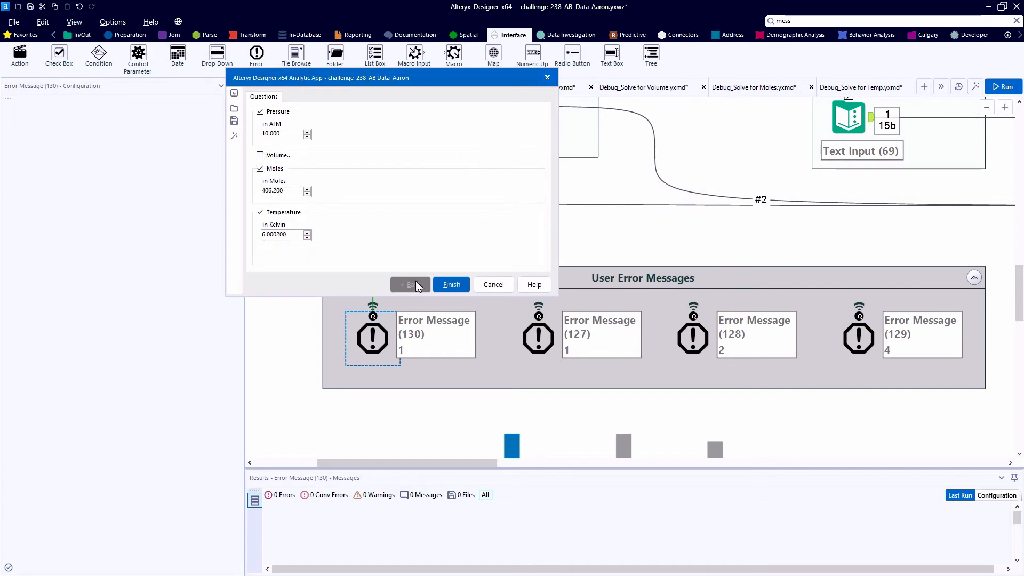
{"action": "left_click", "coordinate": [451, 284]}
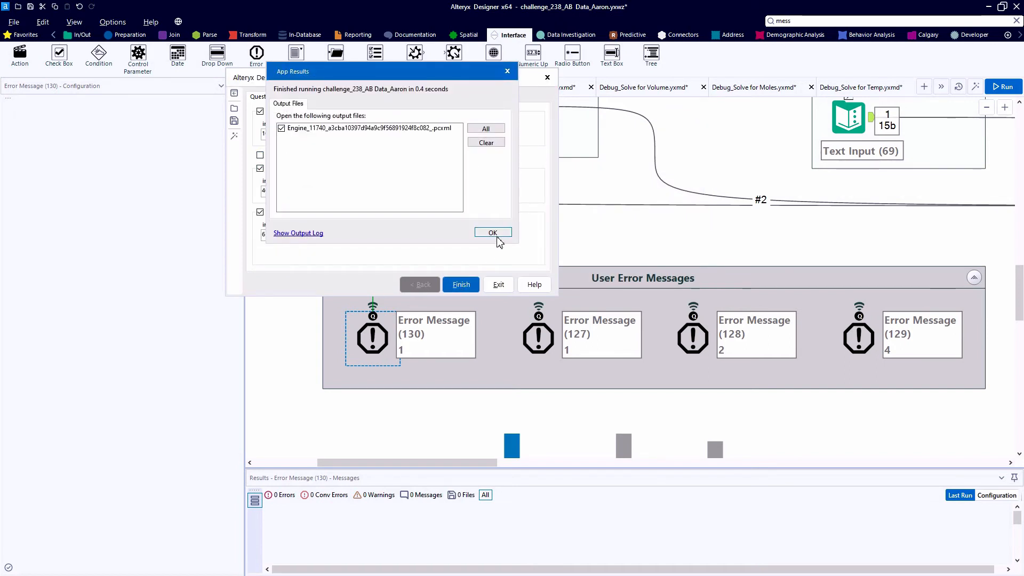
{"action": "left_click", "coordinate": [493, 233]}
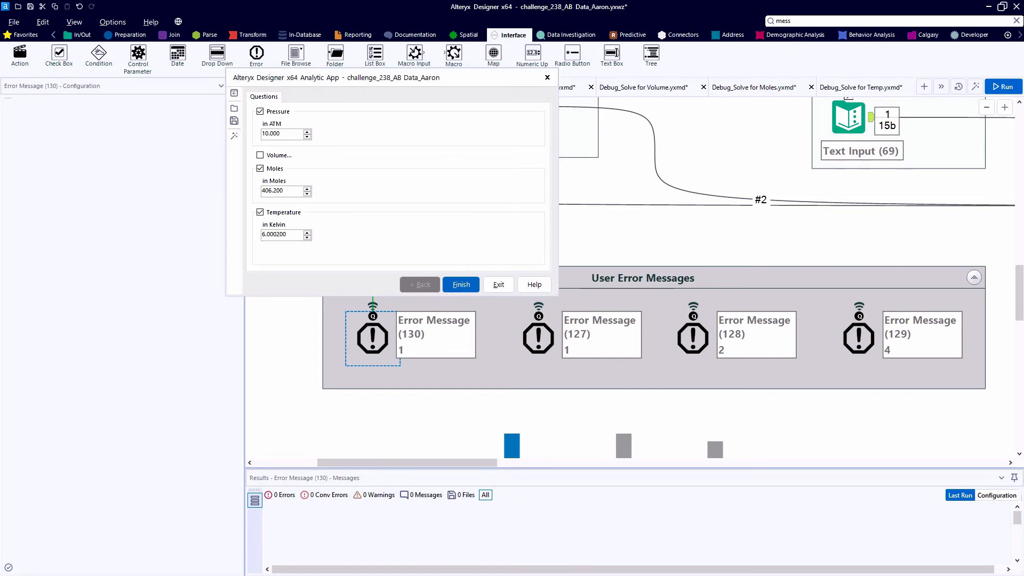
{"action": "left_click", "coordinate": [461, 284]}
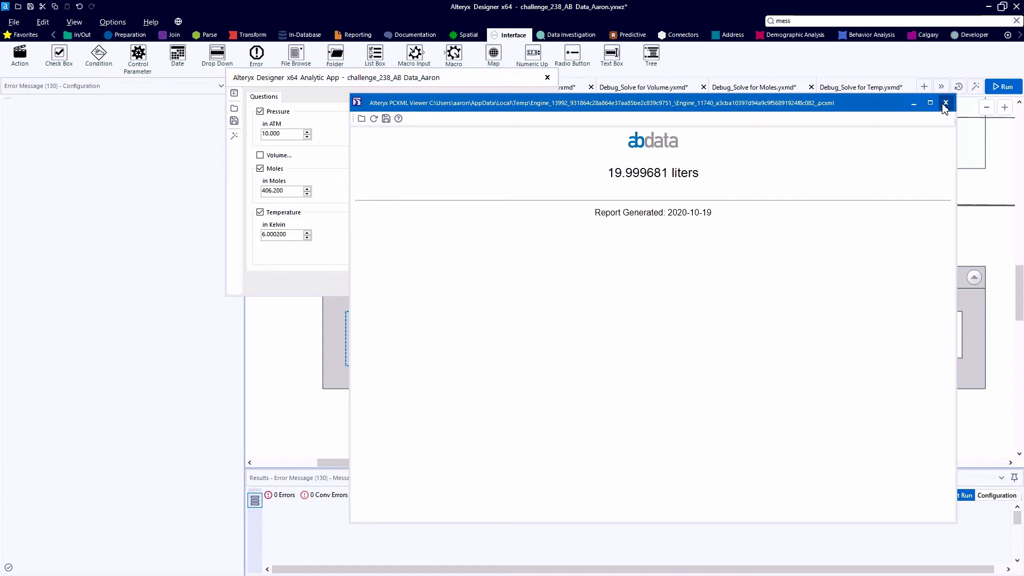
{"action": "left_click", "coordinate": [945, 102]}
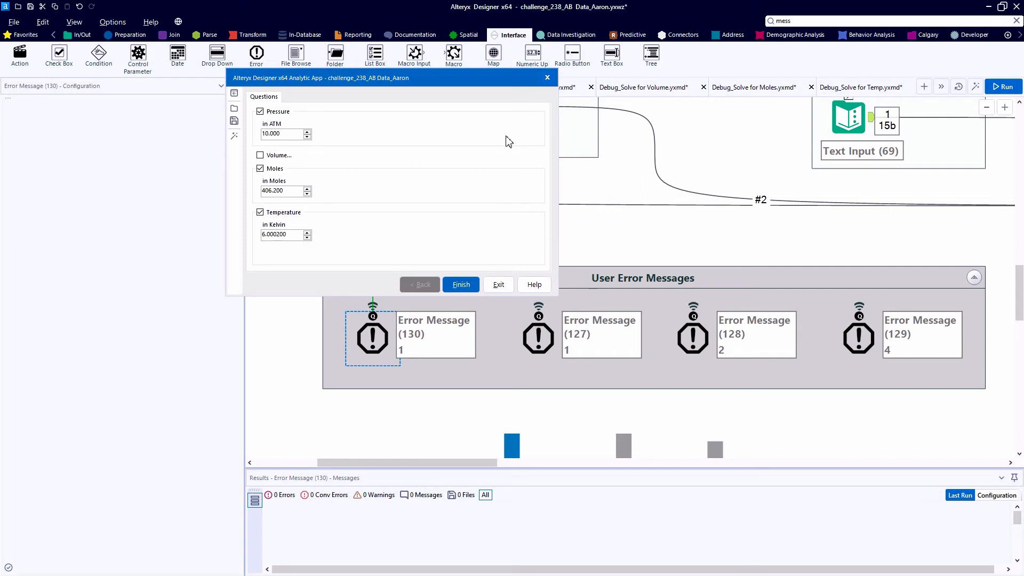
{"action": "mouse_move", "coordinate": [549, 87]}
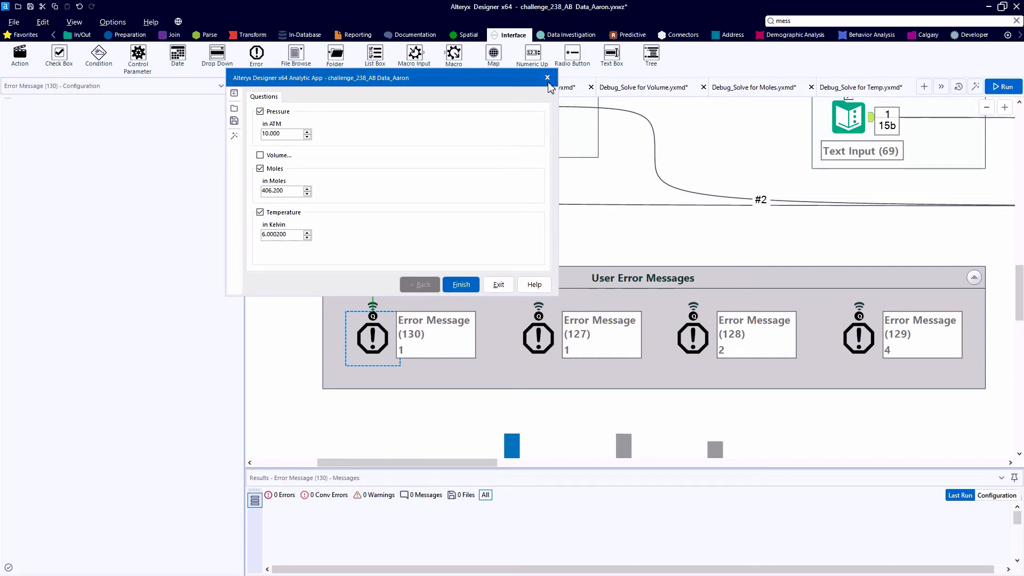
Step: Close the test app and review the zero- and one-checkbox Error Message conditions
{"action": "left_click", "coordinate": [548, 77]}
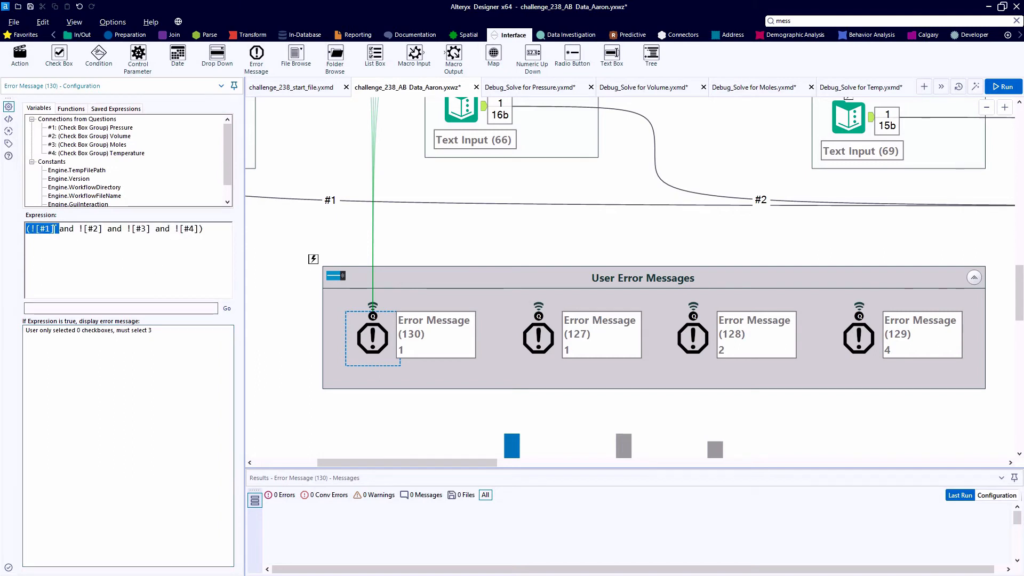
{"action": "left_click", "coordinate": [538, 337]}
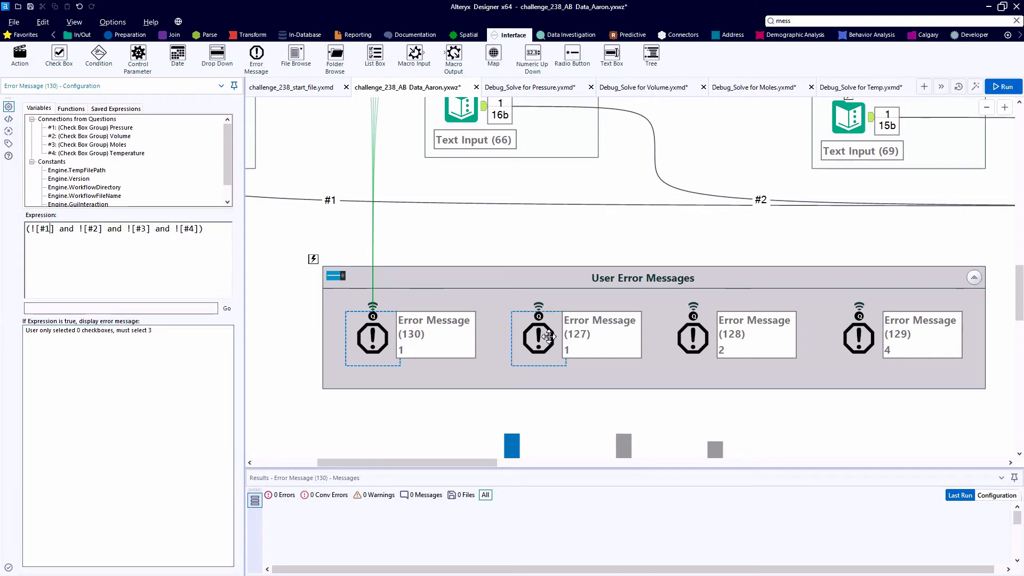
{"action": "left_click", "coordinate": [538, 338]}
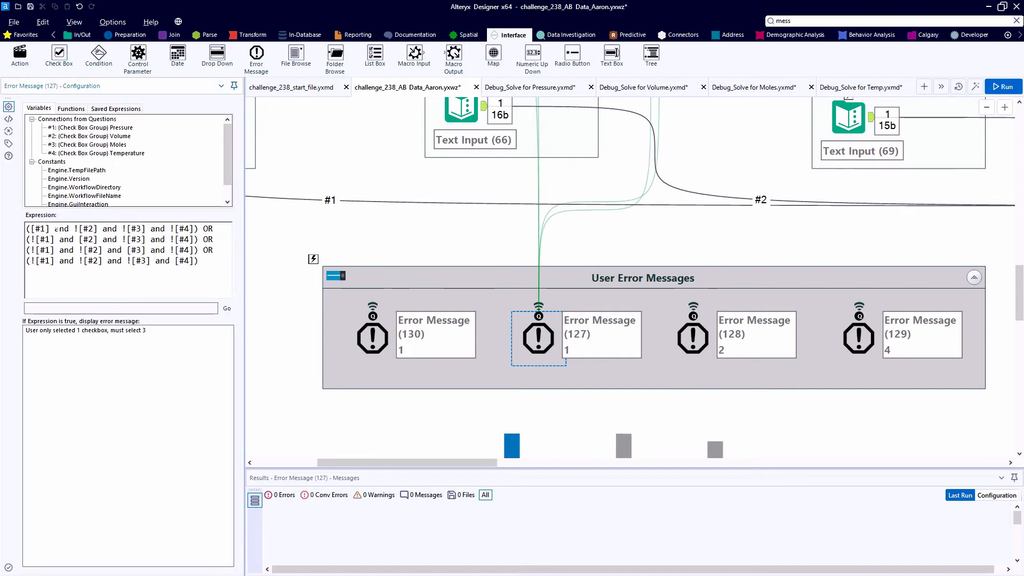
Step: Highlight variables in the one-checkbox condition, then review the four-checkbox Error Message
{"action": "double_click", "coordinate": [36, 228]}
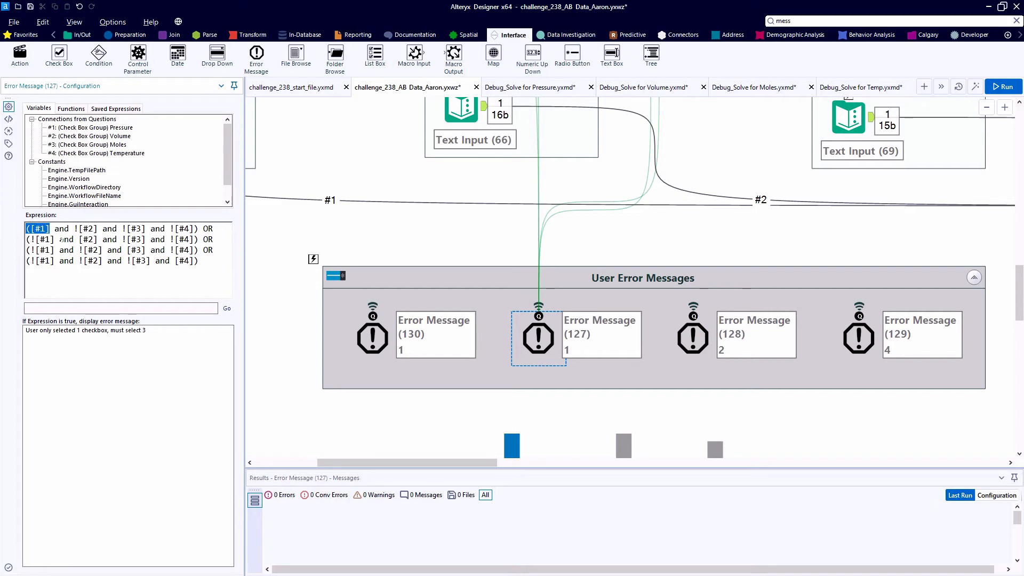
{"action": "double_click", "coordinate": [90, 239]}
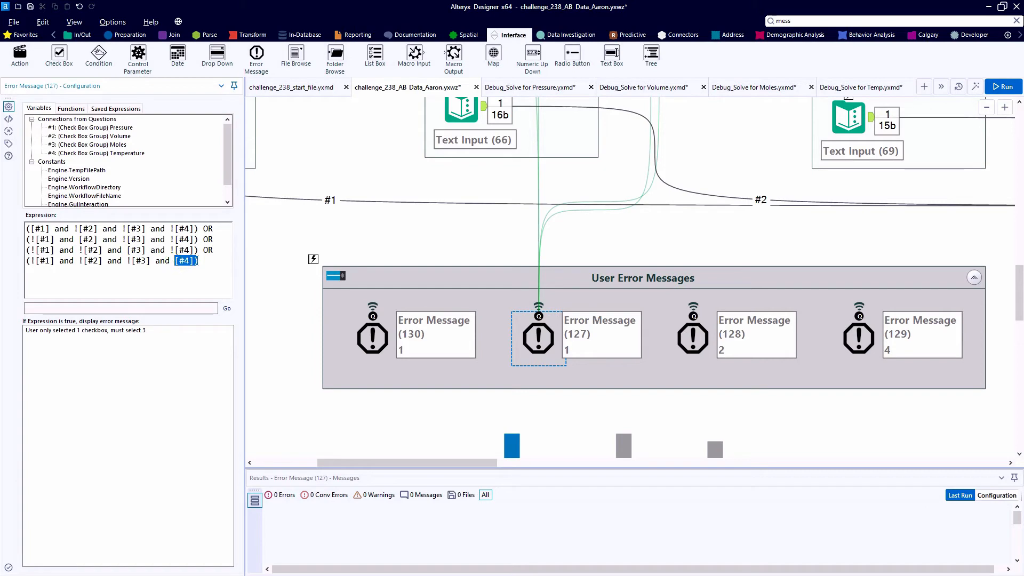
{"action": "left_click", "coordinate": [859, 338]}
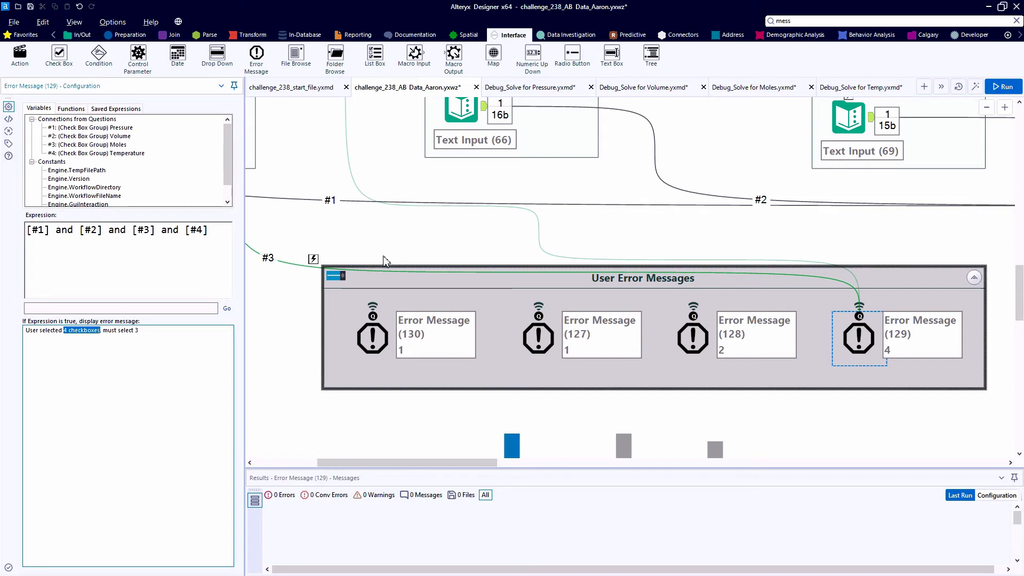
{"action": "mouse_move", "coordinate": [388, 259]}
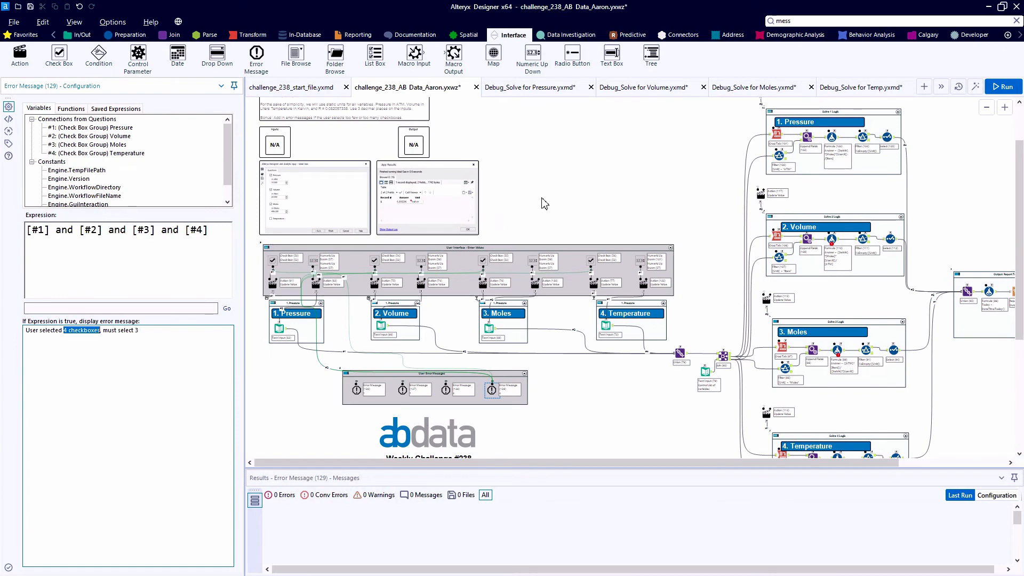
Step: In Interface Designer's Test View, leave Pressure unchecked with Volume, Moles and Temperature checked
{"action": "left_click", "coordinate": [1003, 86]}
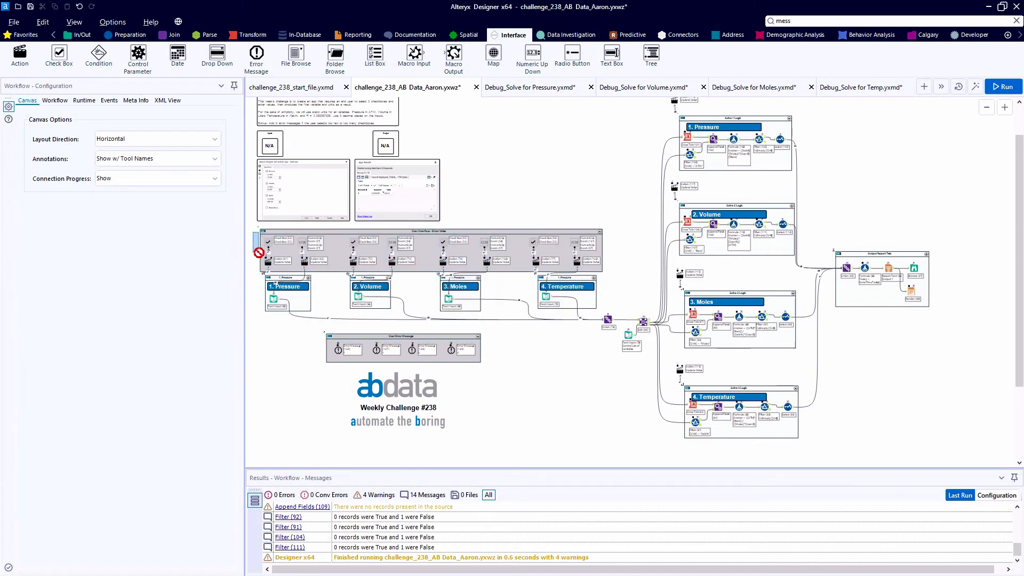
{"action": "left_click", "coordinate": [74, 21]}
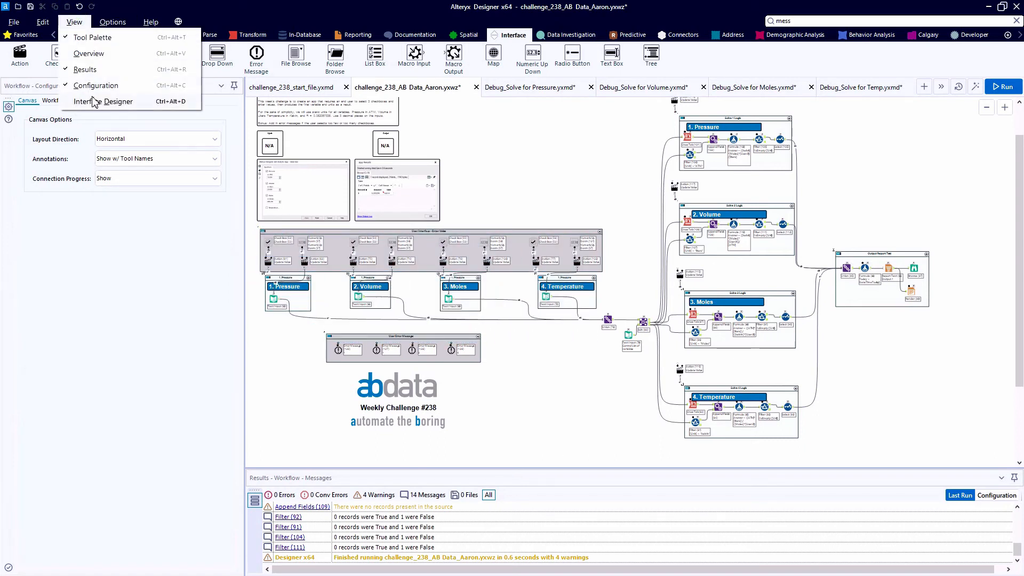
{"action": "left_click", "coordinate": [103, 101]}
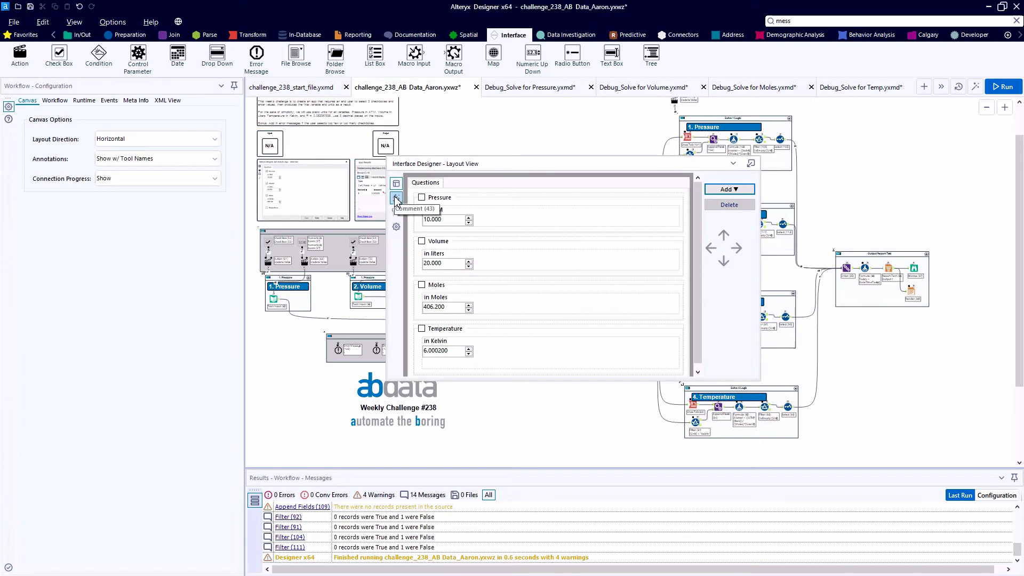
{"action": "left_click", "coordinate": [396, 199]}
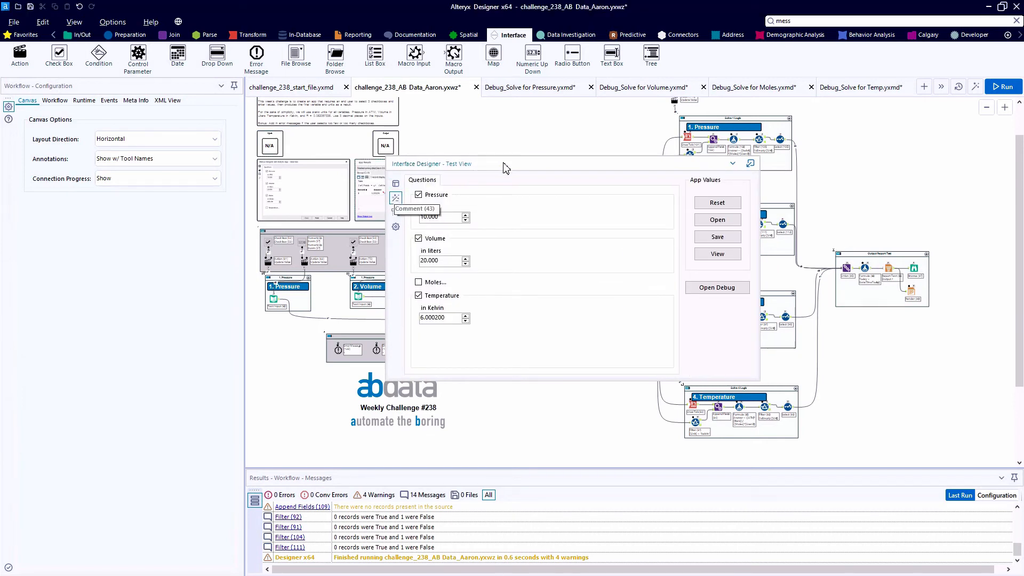
{"action": "left_click", "coordinate": [417, 194]}
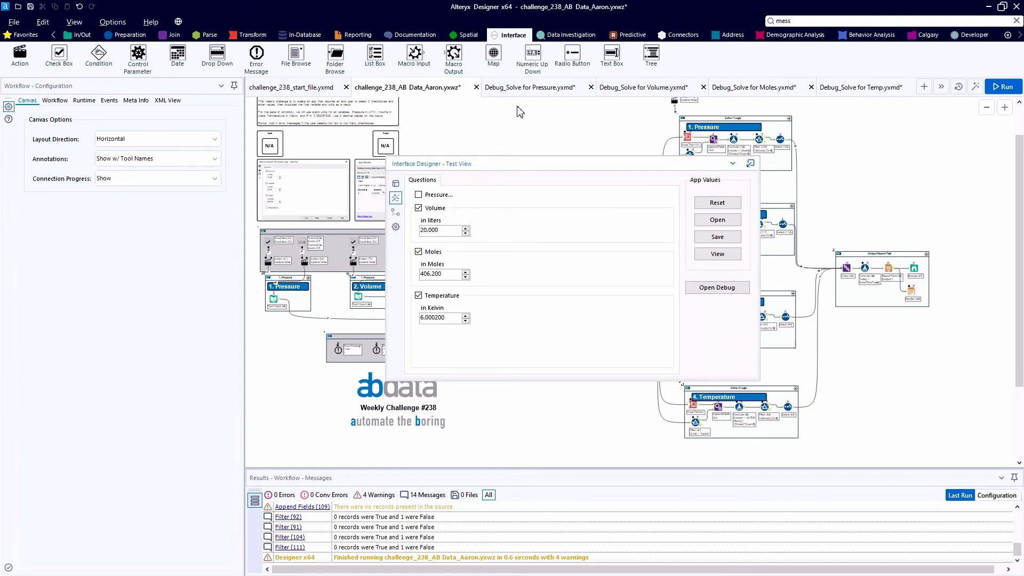
{"action": "mouse_move", "coordinate": [705, 290]}
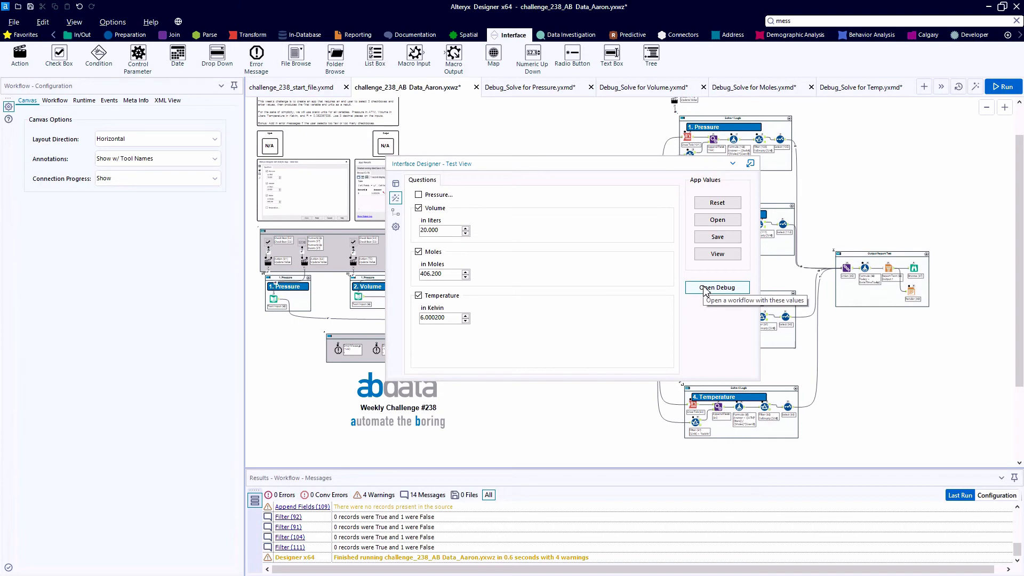
Step: Generate the debug workflow, hide Interface Designer, run it and see the Union's three records without Pressure
{"action": "left_click", "coordinate": [717, 288]}
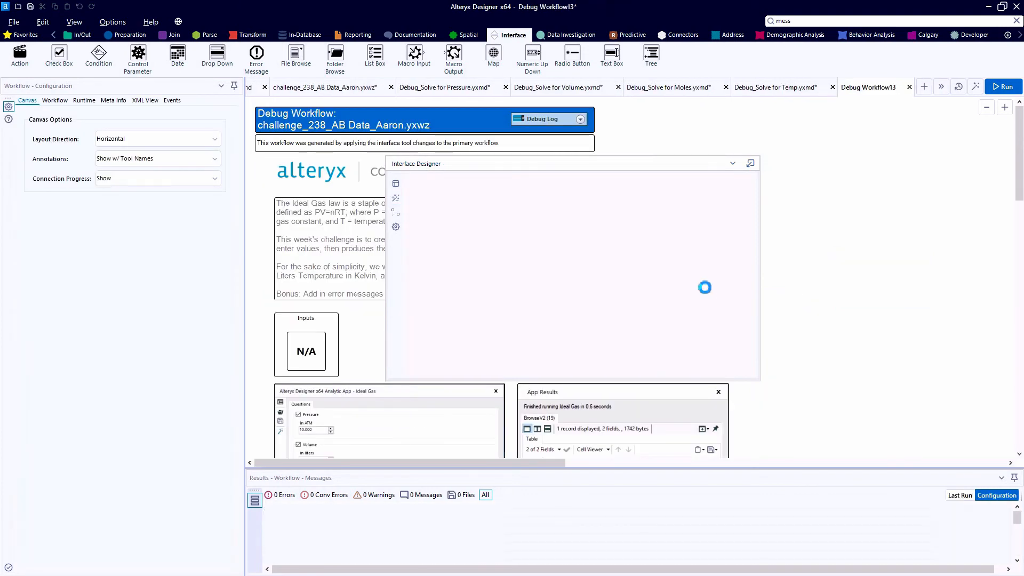
{"action": "left_click", "coordinate": [732, 162]}
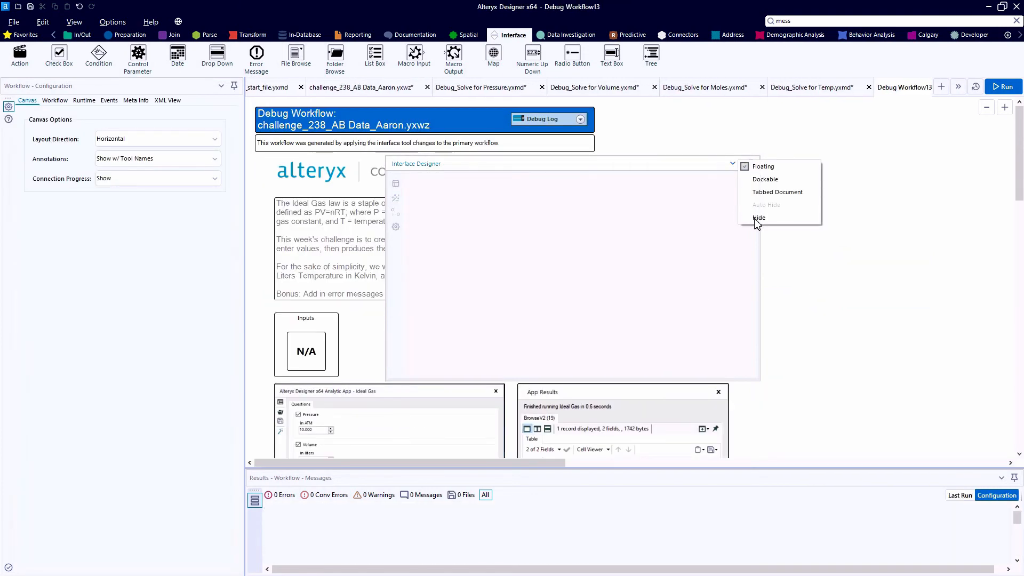
{"action": "left_click", "coordinate": [759, 217]}
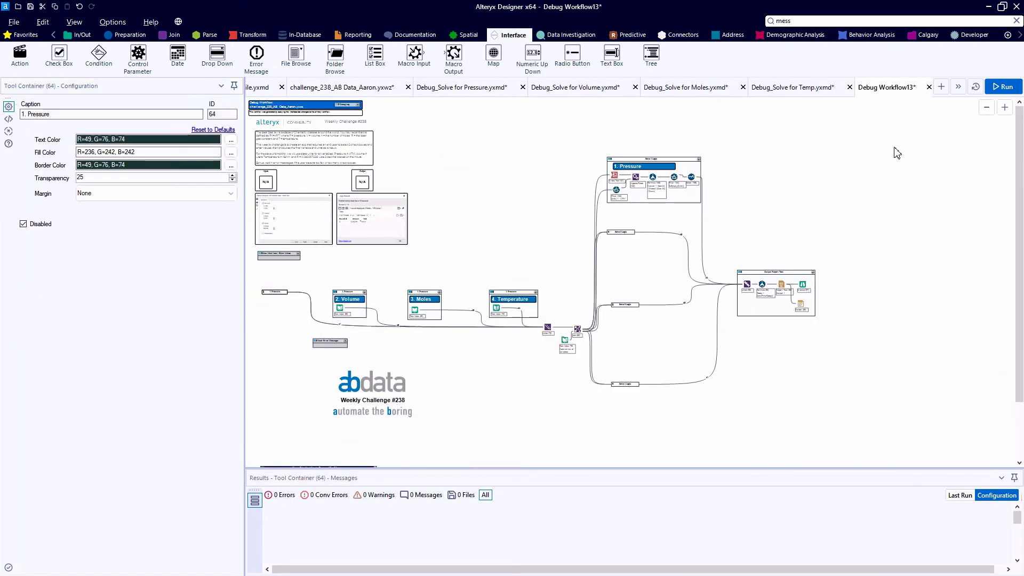
{"action": "left_click", "coordinate": [1004, 86]}
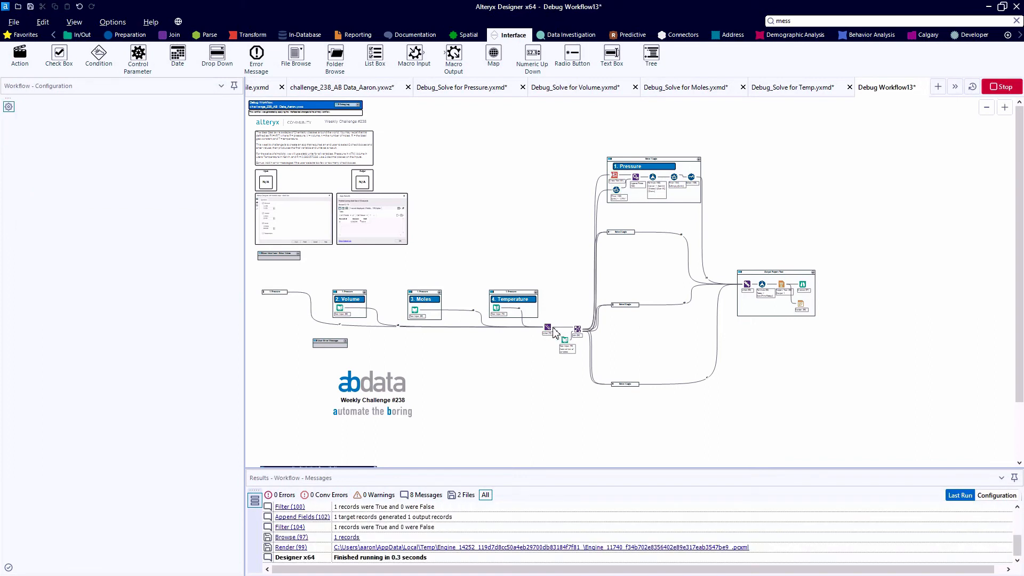
{"action": "left_click", "coordinate": [548, 328]}
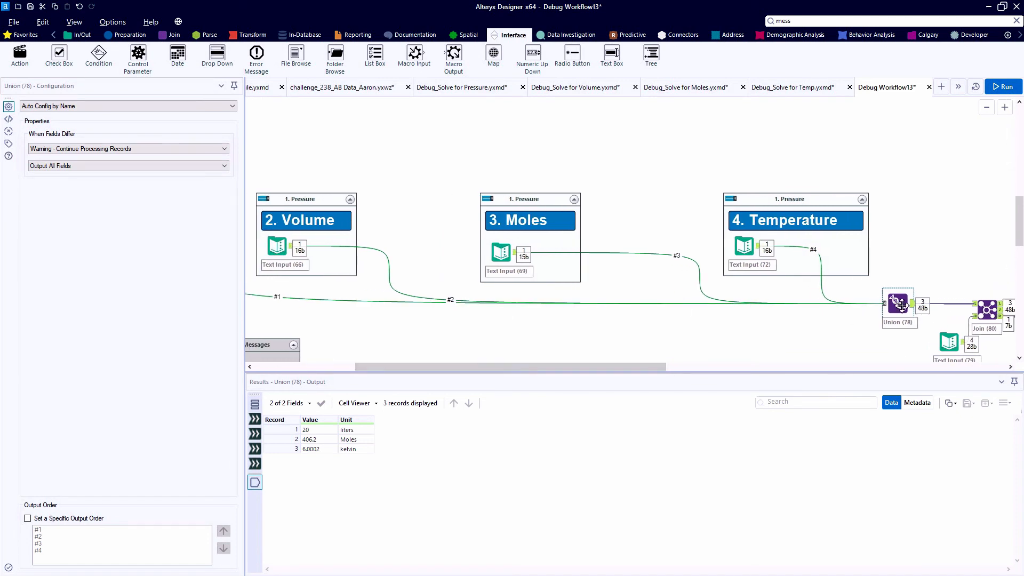
{"action": "mouse_move", "coordinate": [950, 341]}
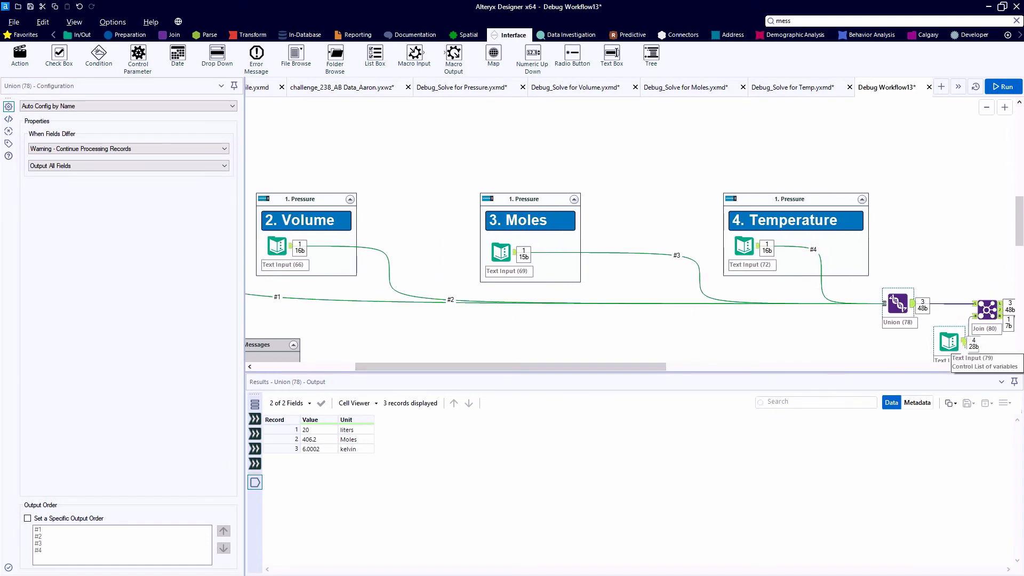
{"action": "left_click", "coordinate": [356, 429]}
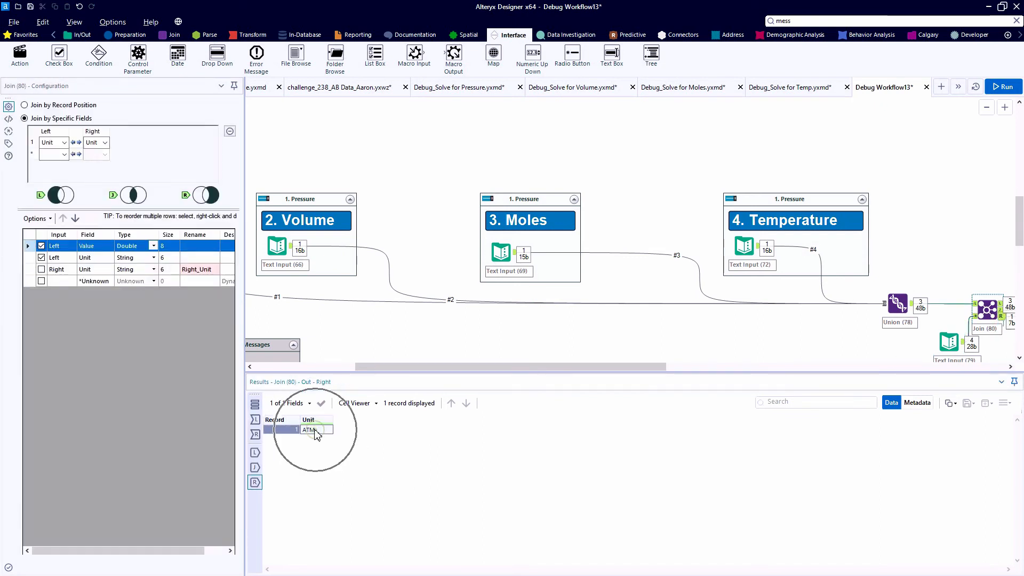
{"action": "scroll", "scroll_direction": "right", "scroll_amount": 3}
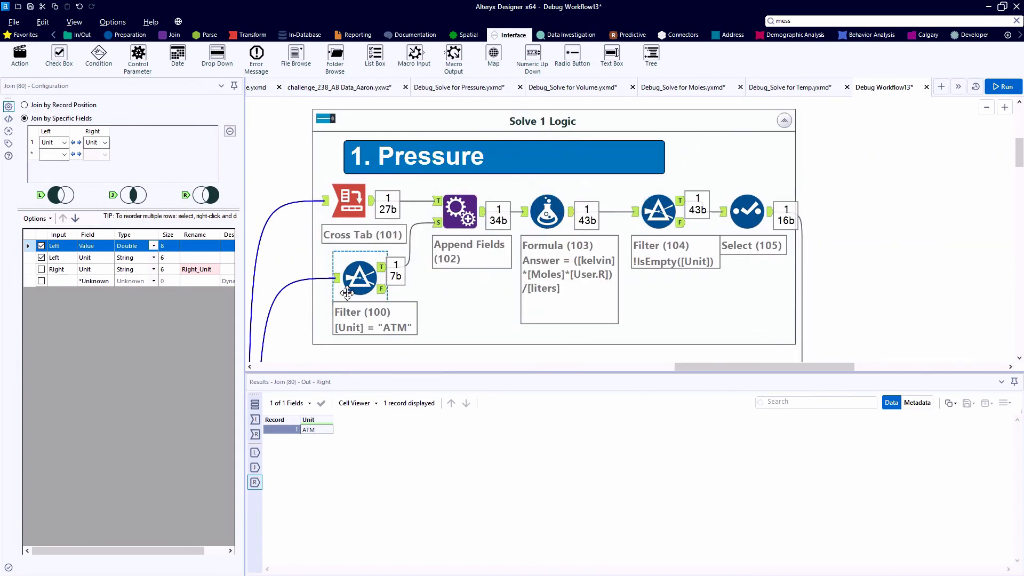
{"action": "left_click", "coordinate": [361, 277]}
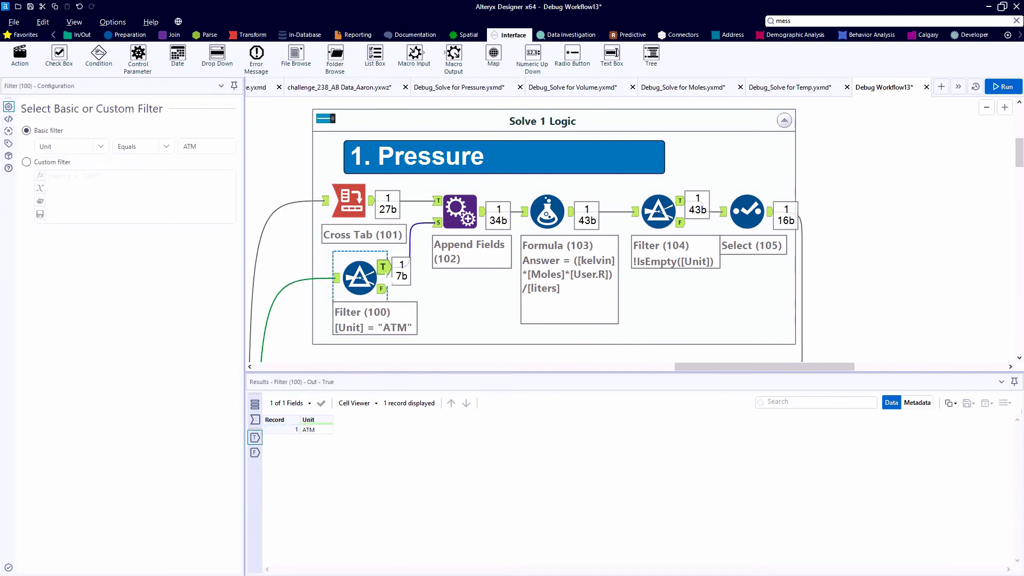
{"action": "left_click", "coordinate": [349, 203]}
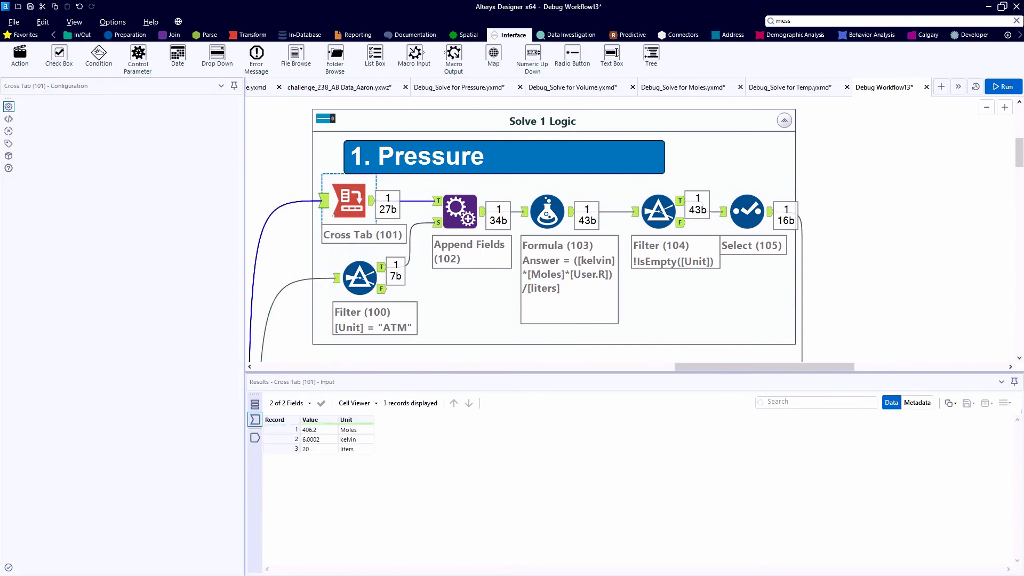
{"action": "left_click", "coordinate": [347, 200]}
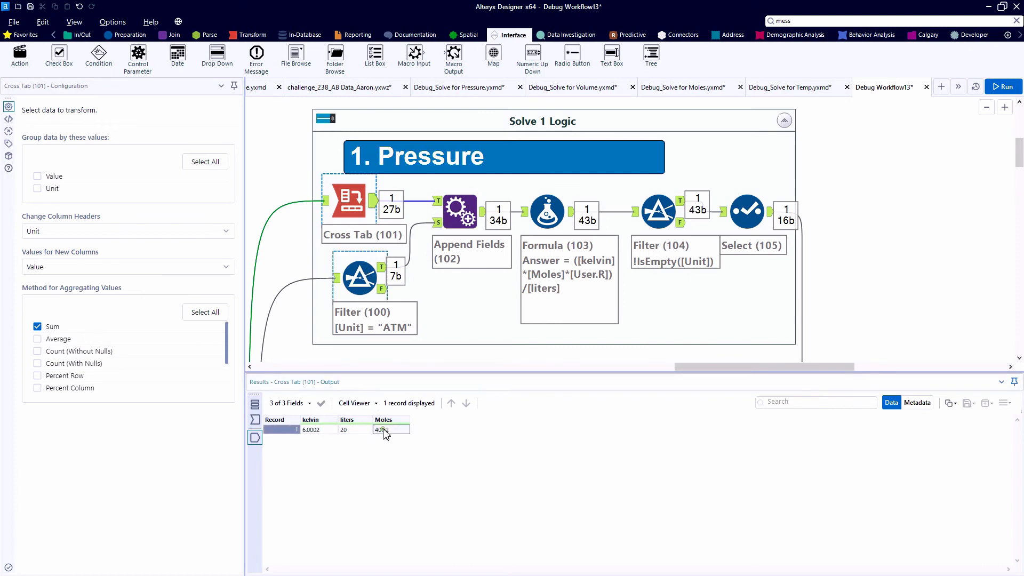
{"action": "left_click", "coordinate": [459, 211]}
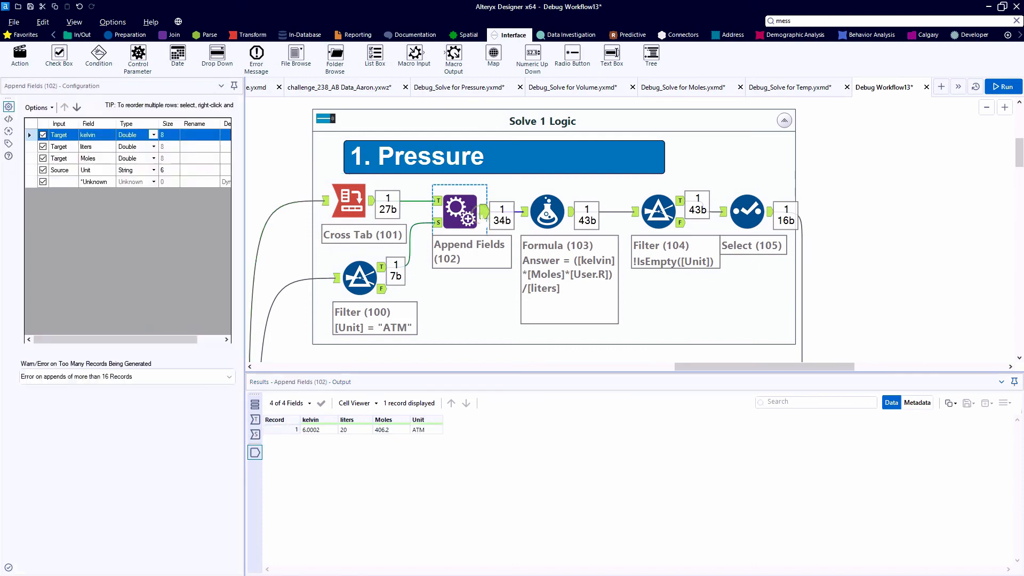
{"action": "left_click", "coordinate": [547, 211]}
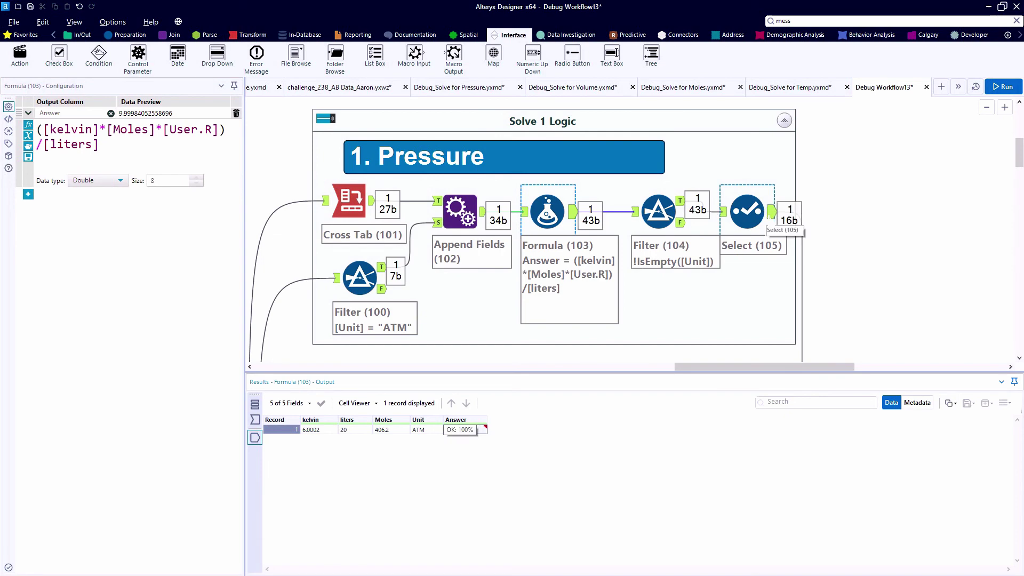
{"action": "left_click", "coordinate": [747, 211]}
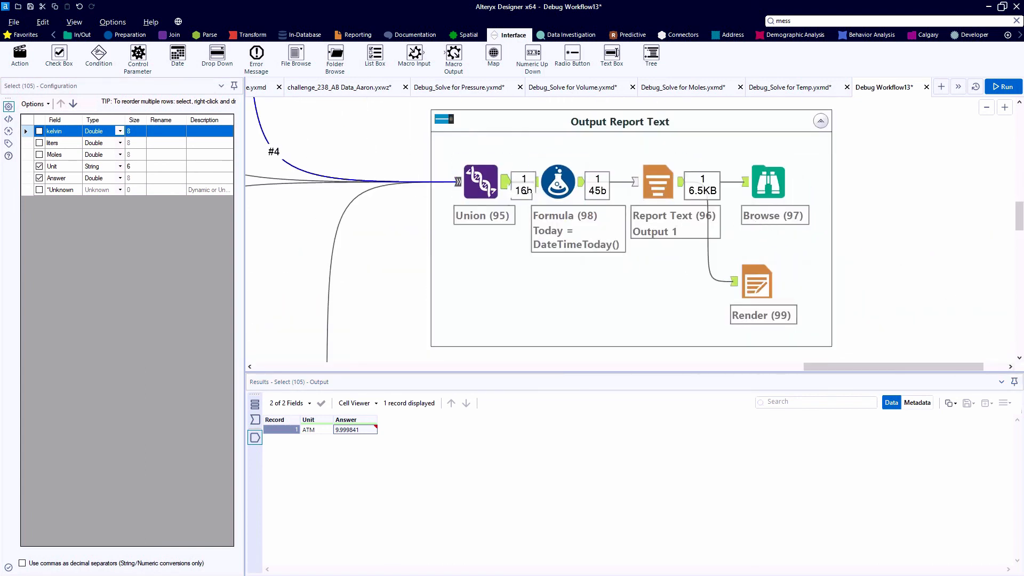
Step: Check the 9.999841 ATM report dated 2020-10-19, then switch to the Debug_Solve for Pressure workflow
{"action": "left_click", "coordinate": [557, 181]}
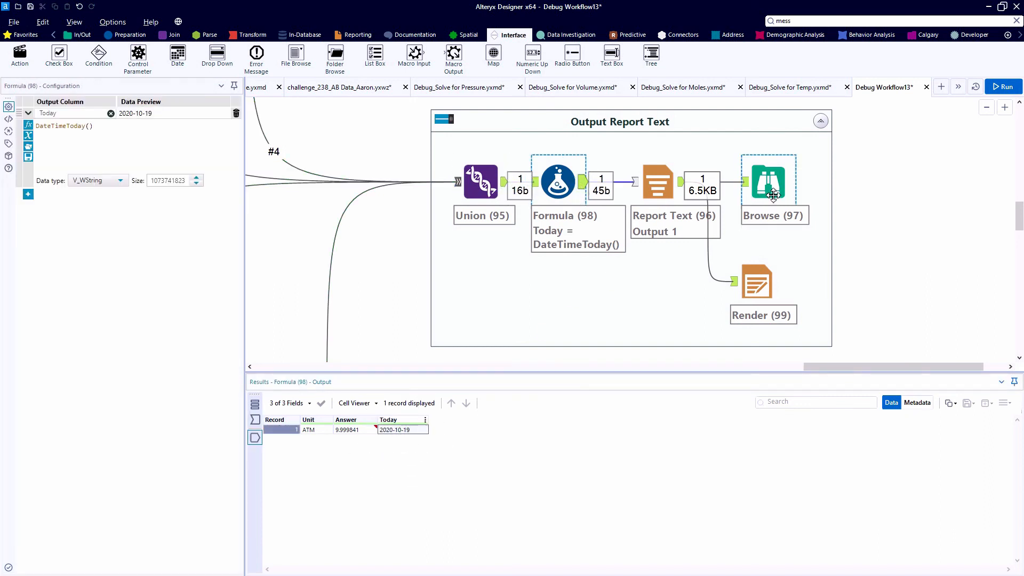
{"action": "left_click", "coordinate": [768, 181]}
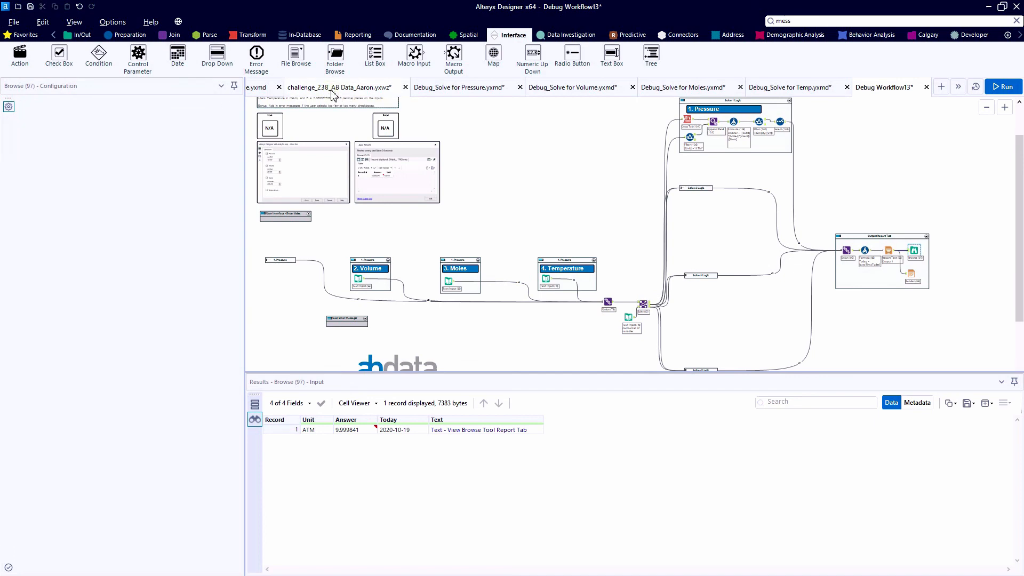
{"action": "left_click", "coordinate": [462, 87]}
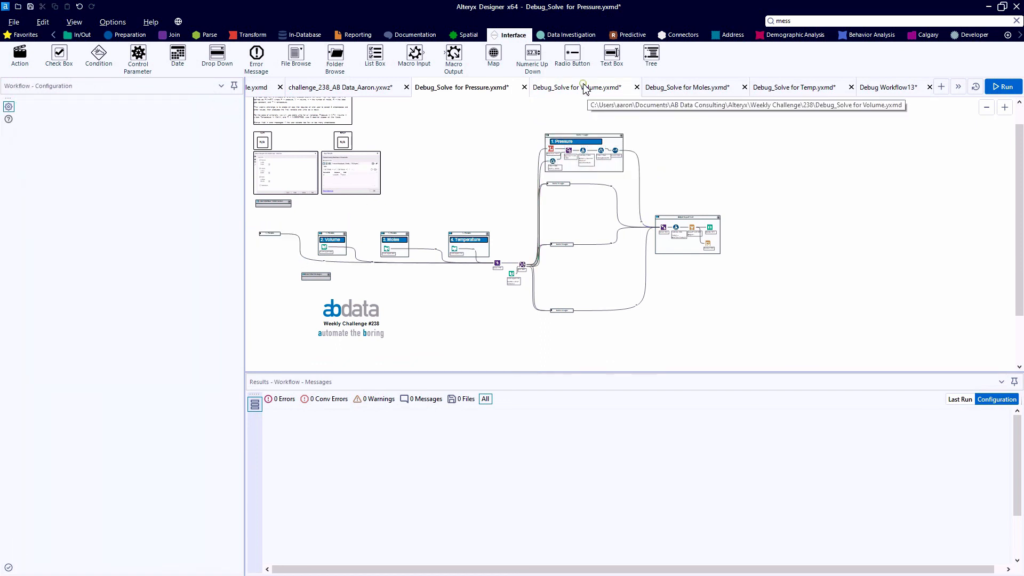
Step: Review the Volume, Moles and Temperature debug workflows, then return to the main challenge workflow
{"action": "left_click", "coordinate": [584, 88]}
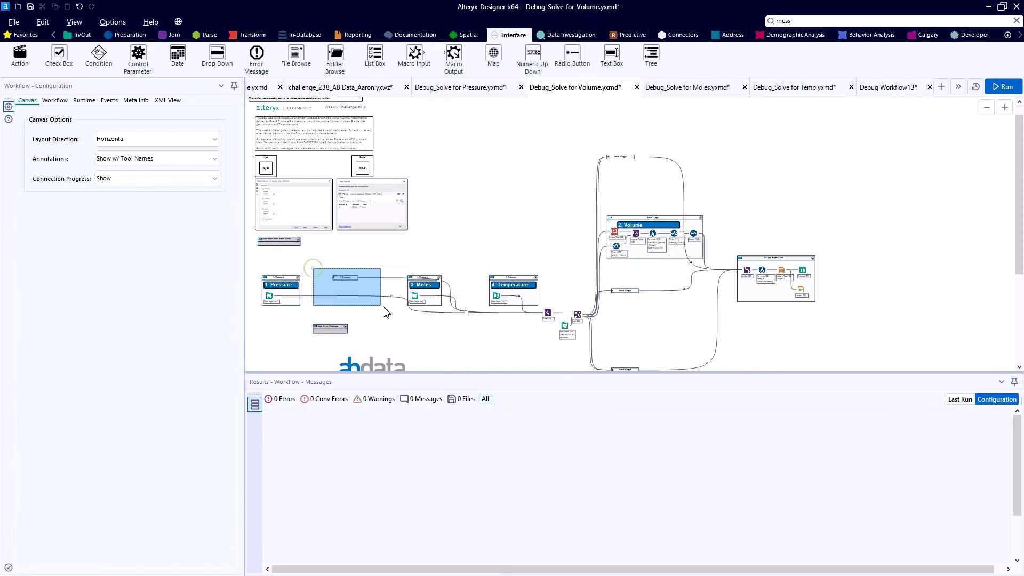
{"action": "left_click", "coordinate": [648, 224]}
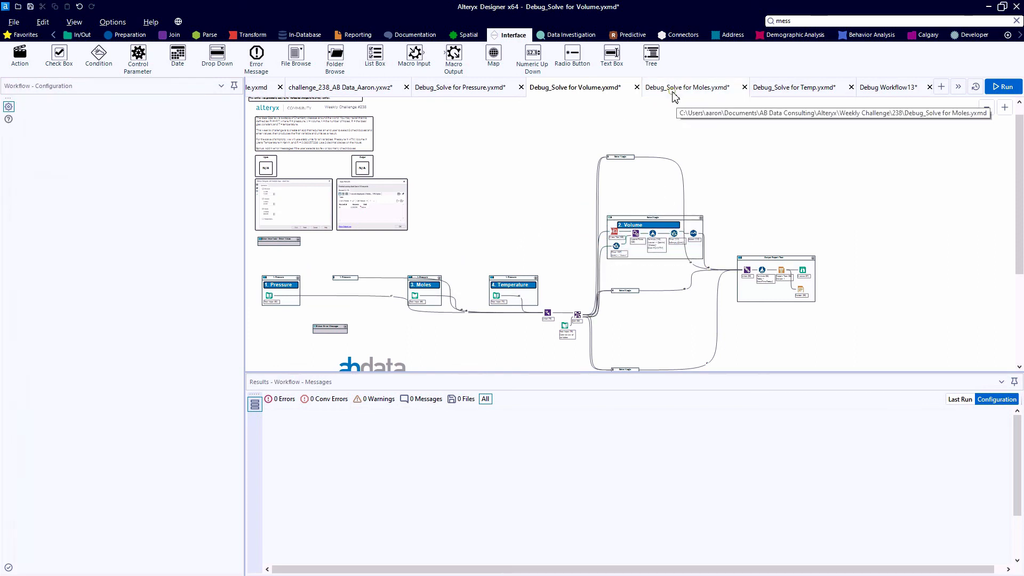
{"action": "left_click", "coordinate": [685, 88]}
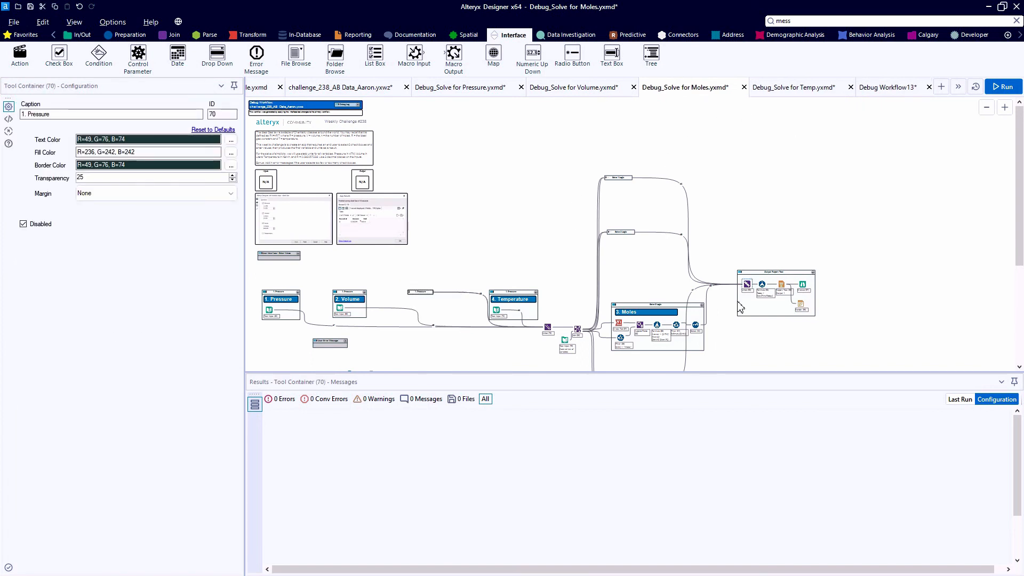
{"action": "left_click", "coordinate": [793, 87]}
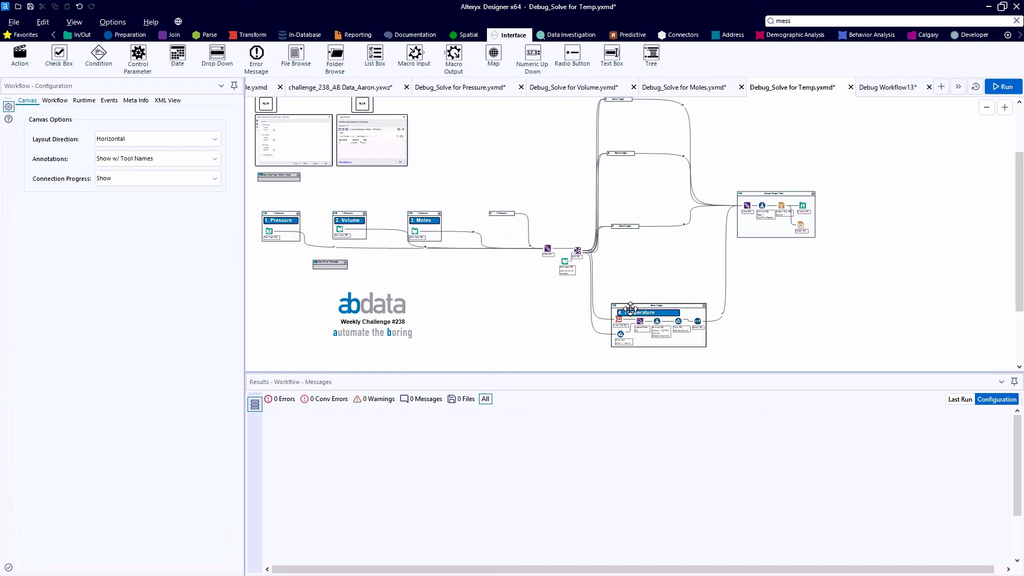
{"action": "left_click", "coordinate": [341, 86]}
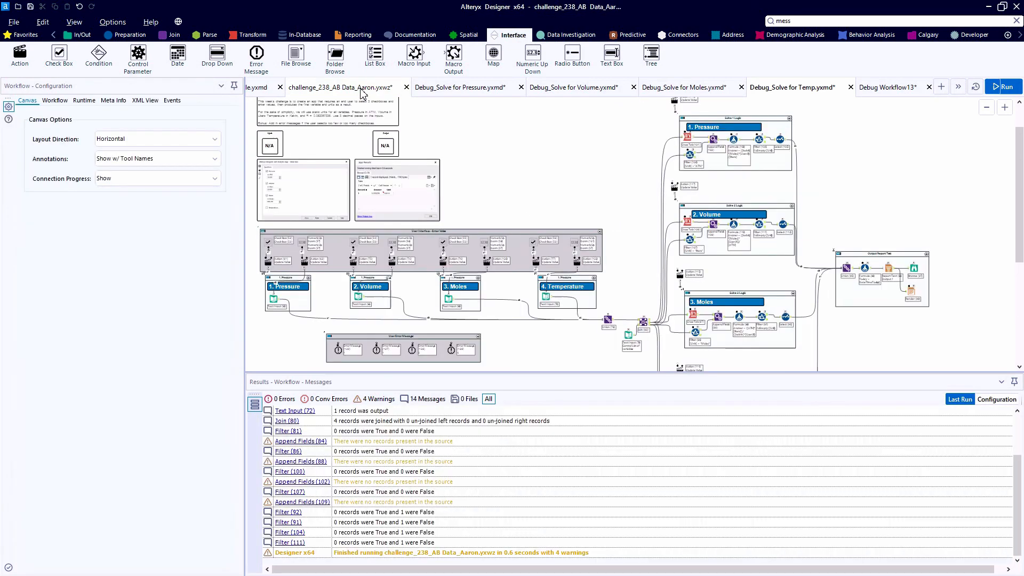